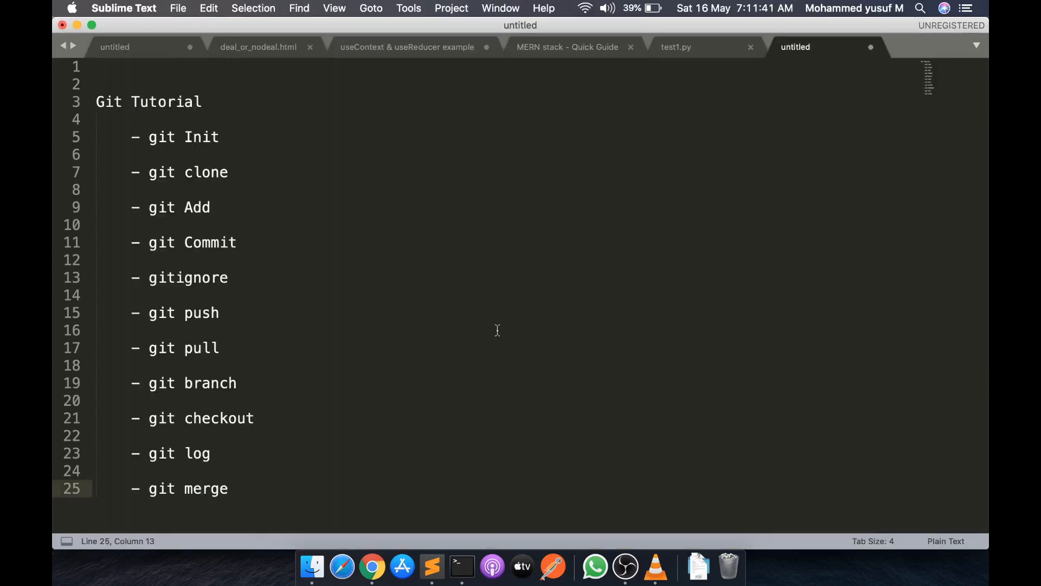
mouse_move(274, 184)
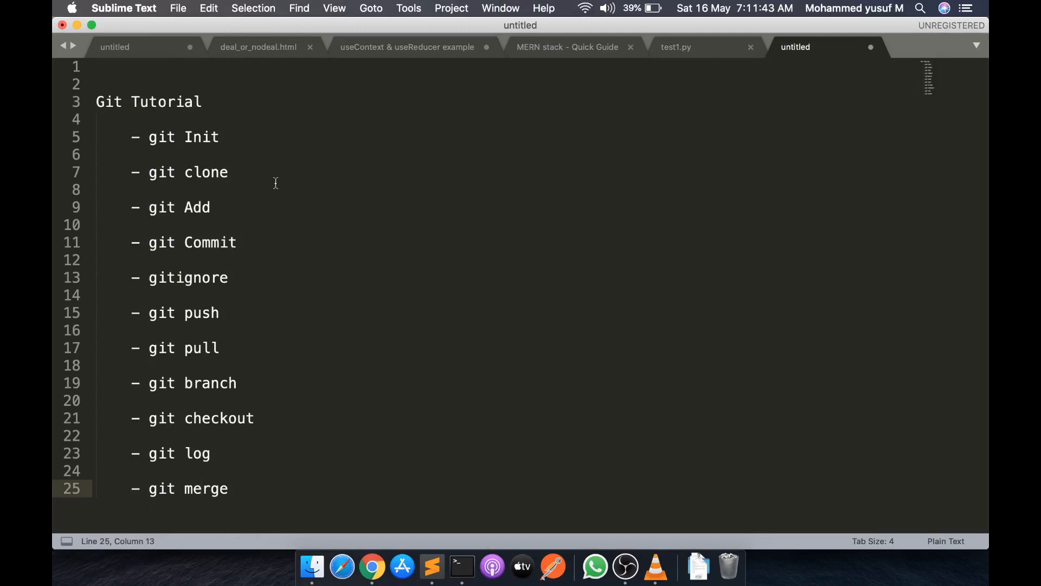
mouse_move(253, 263)
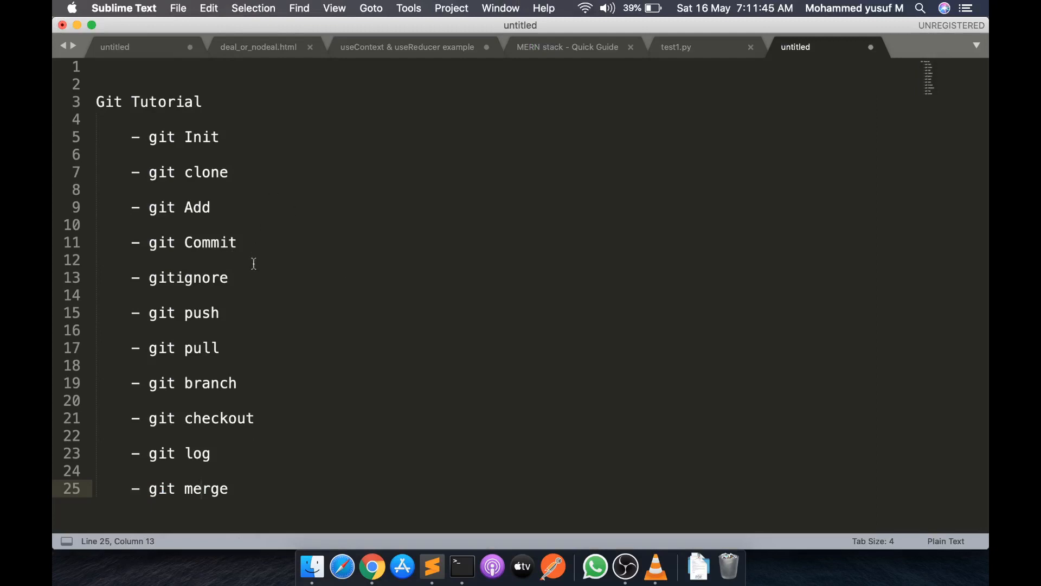
mouse_move(252, 431)
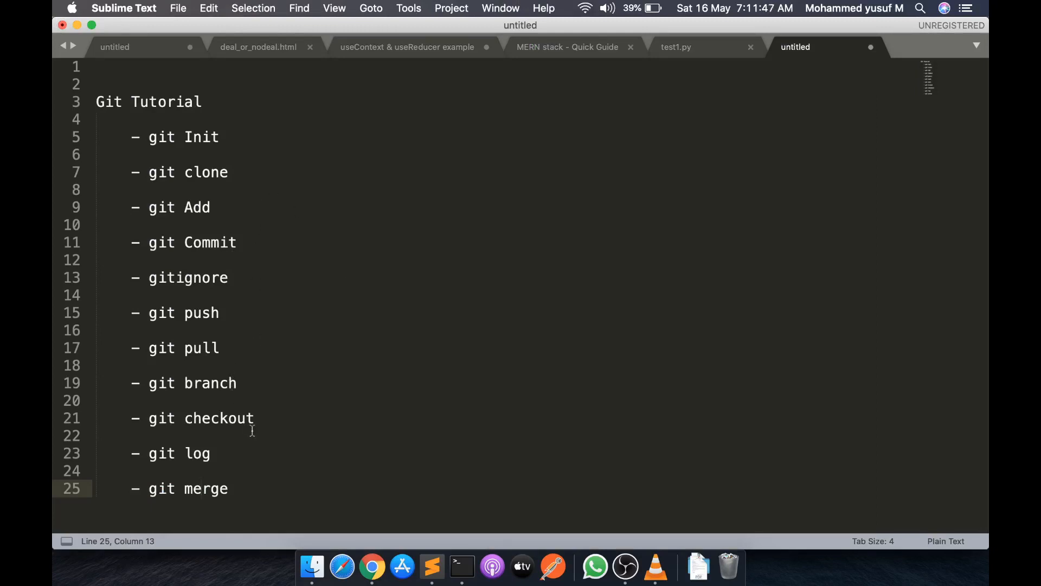
- Run clear in the left and right git-demo panes so each shows an empty prompt
left_click(462, 566)
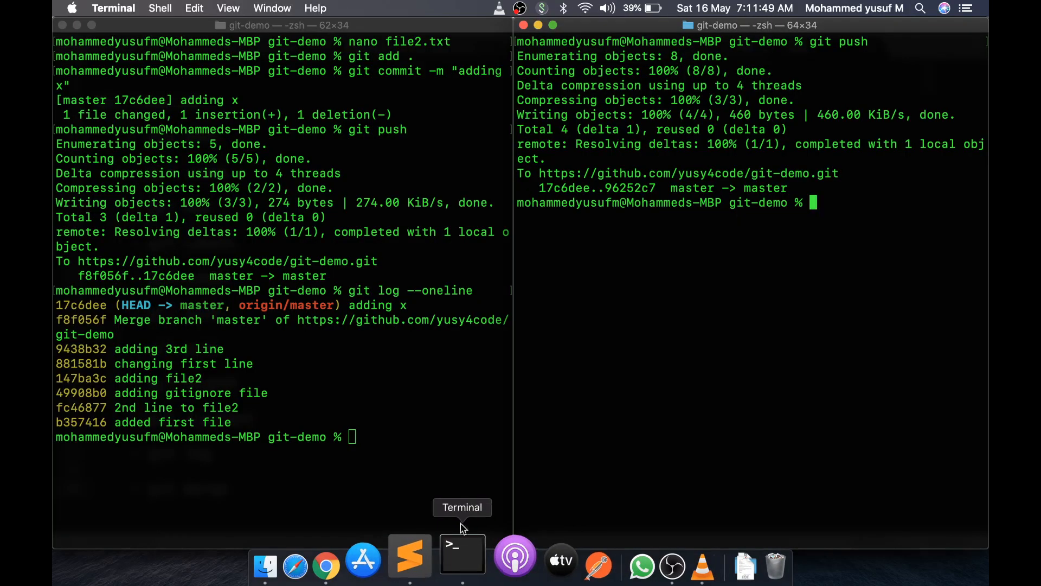
type("clear")
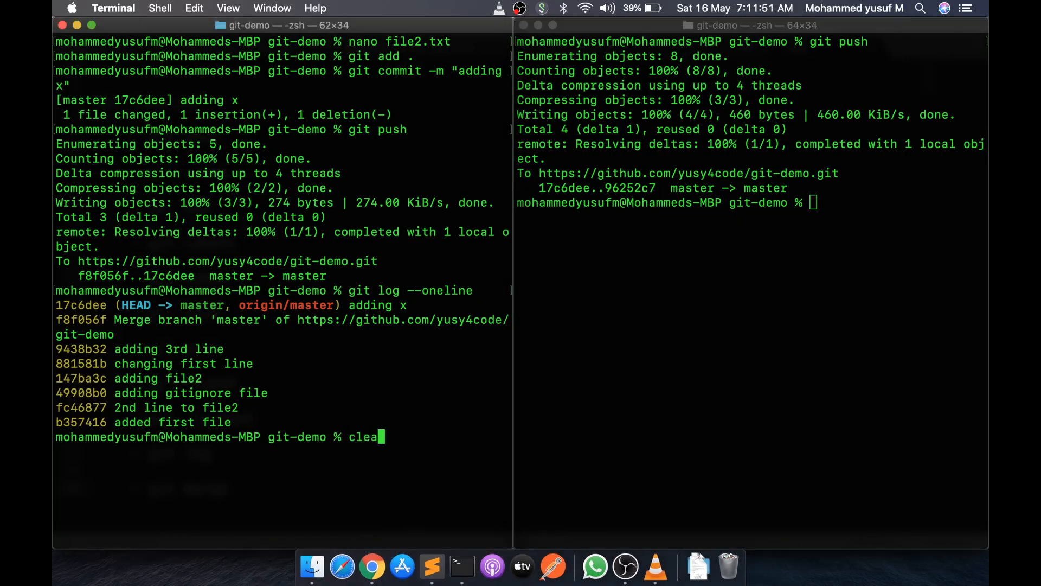
key("Return")
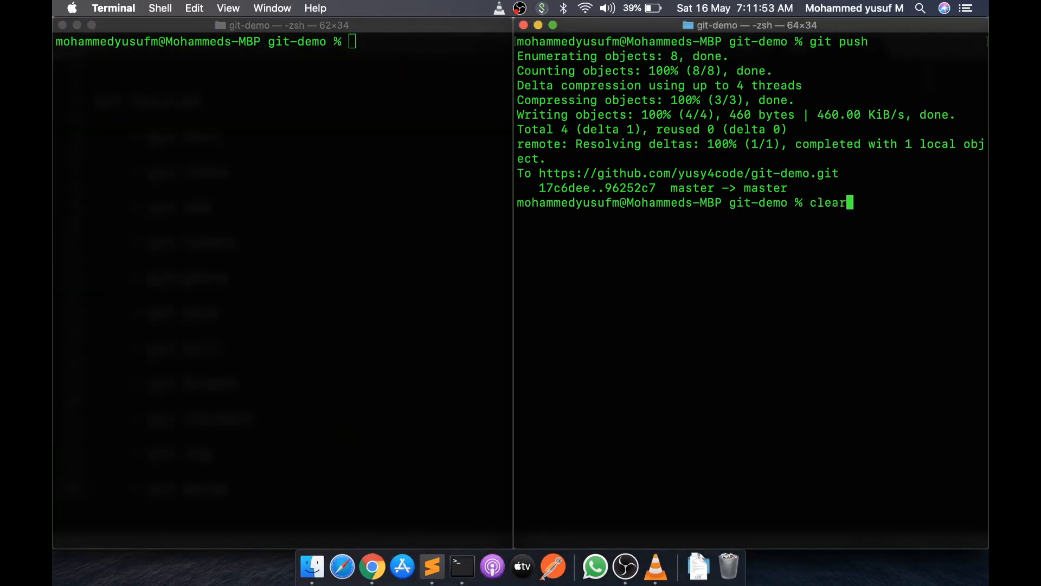
key("return")
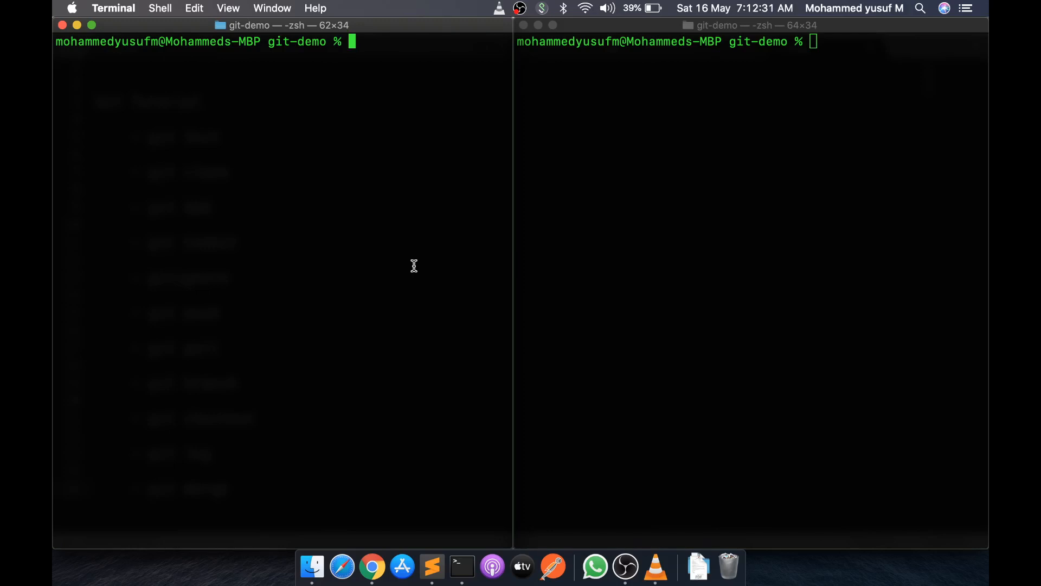
mouse_move(400, 265)
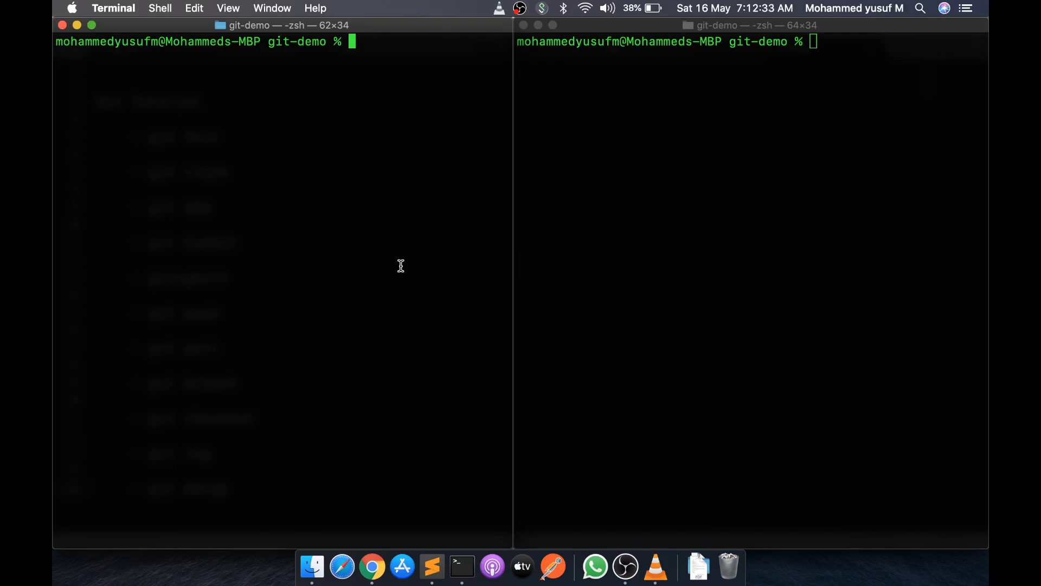
- Run ls and git log --oneline in both panes, each history ending at merge commit 96252c7
type("ls")
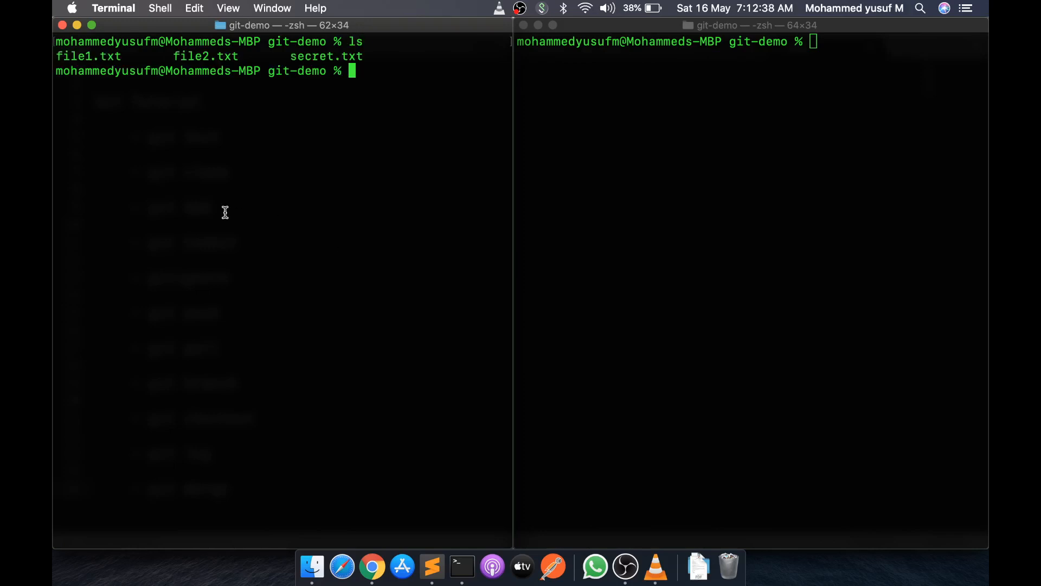
left_click(689, 179)
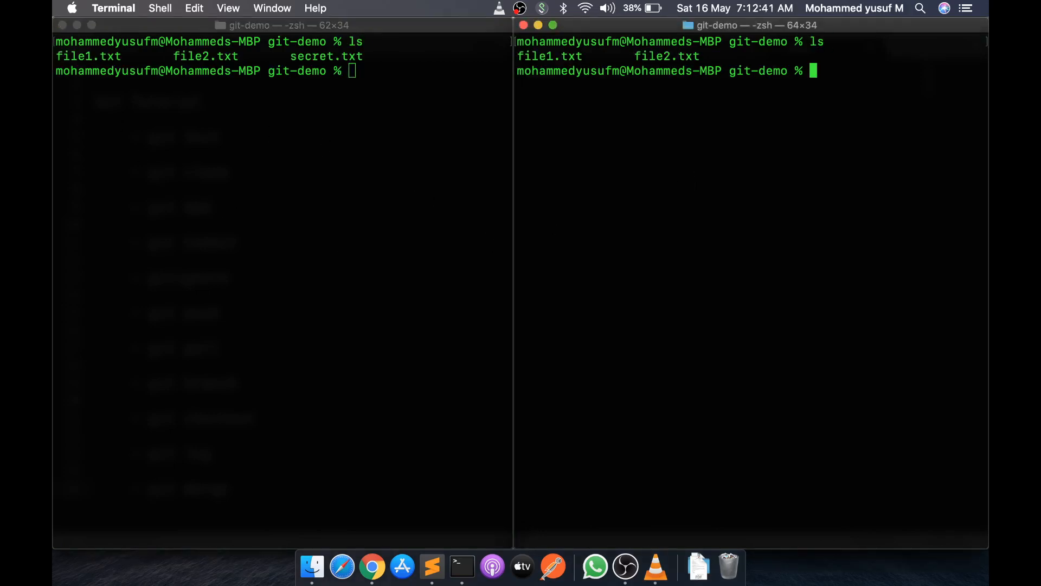
type("gi")
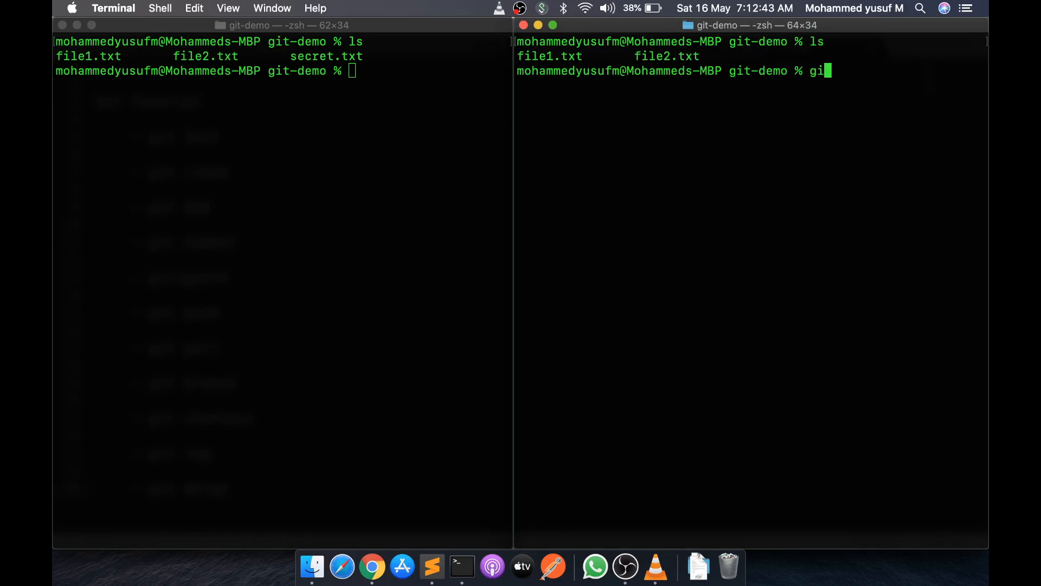
type("log --oneline")
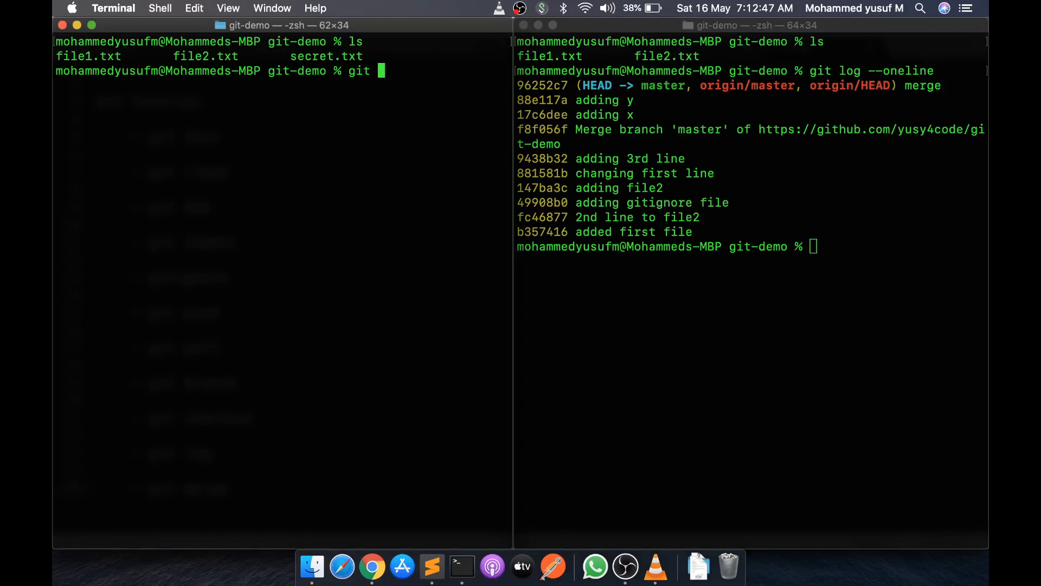
type("log --oneline")
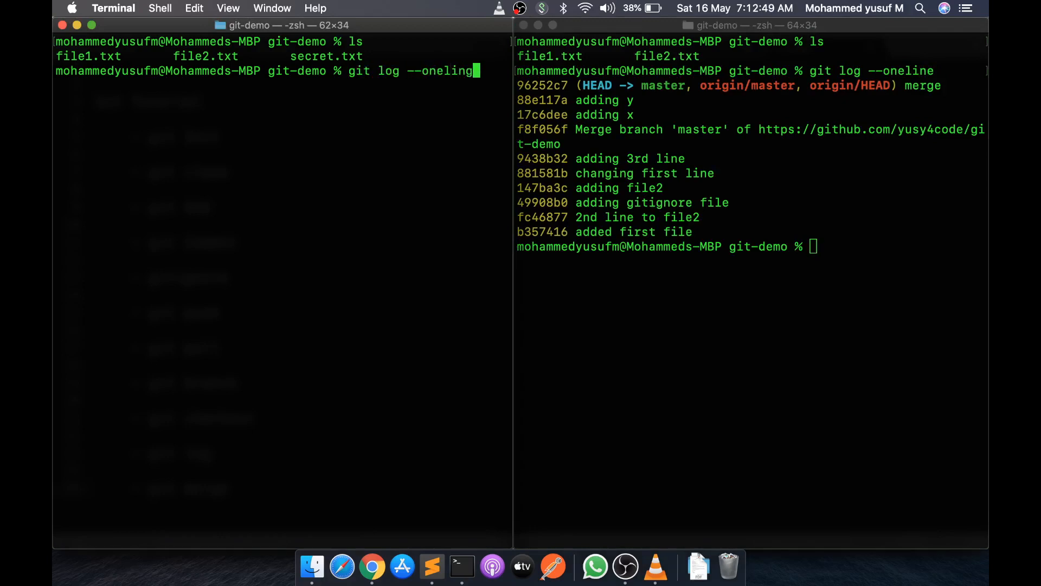
key("Return")
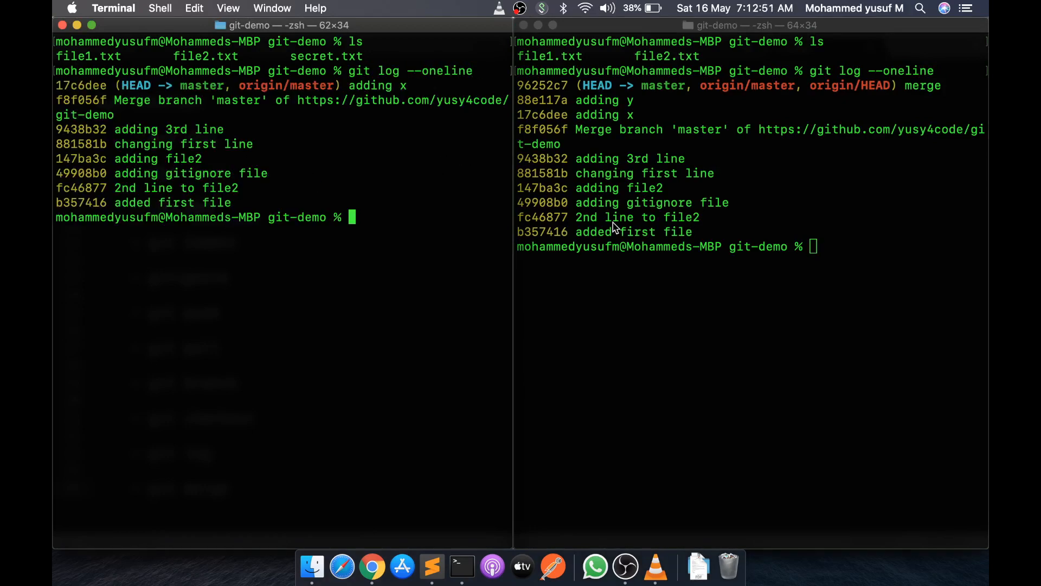
mouse_move(438, 295)
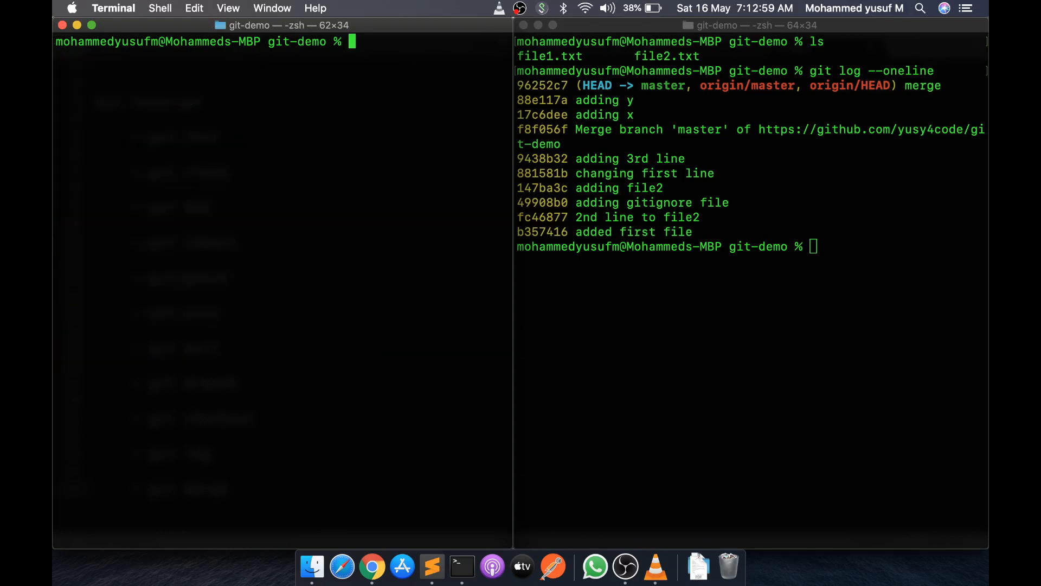
type("git log --oneline")
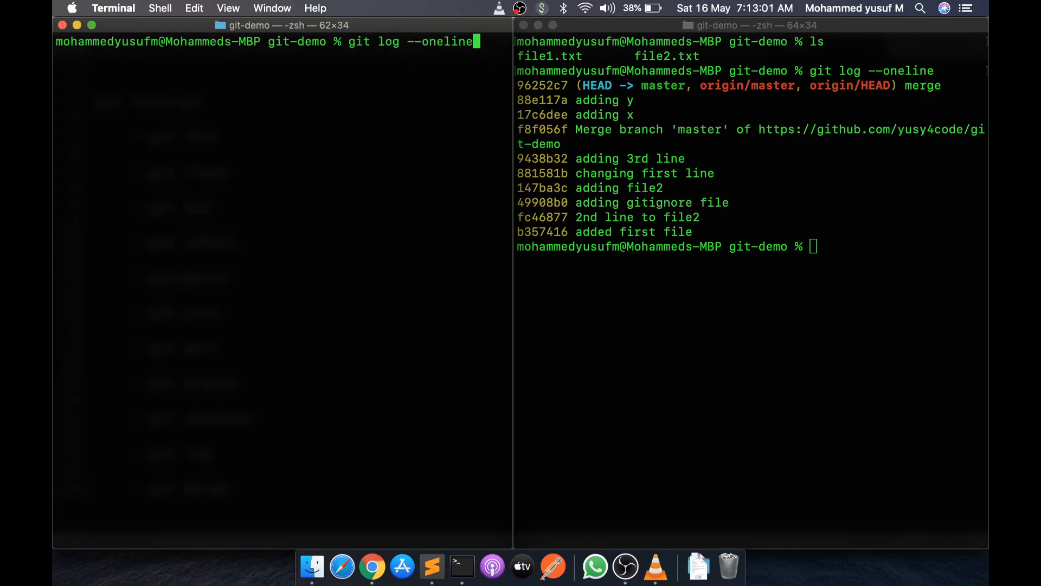
key("Return")
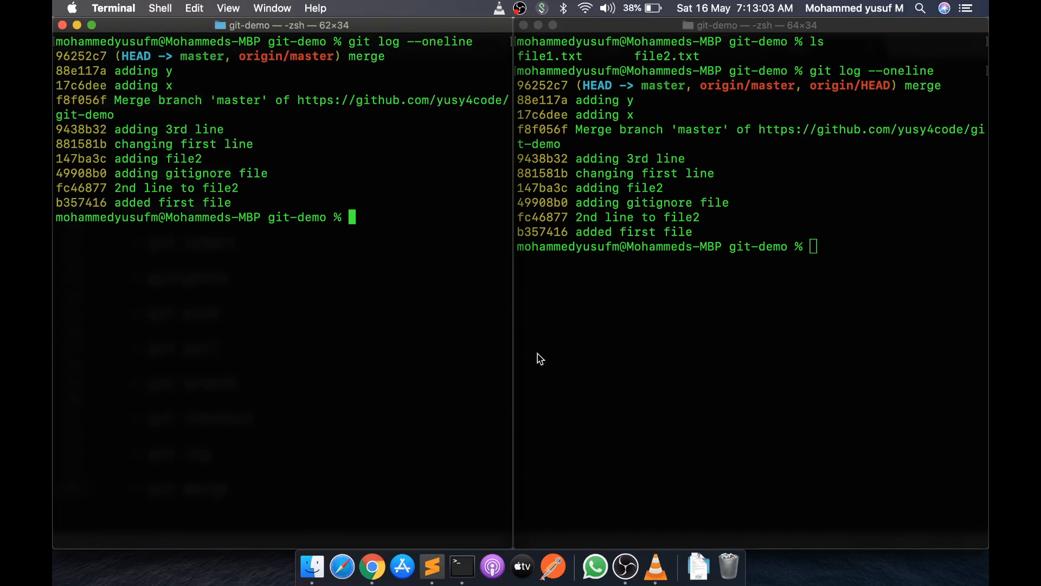
mouse_move(564, 327)
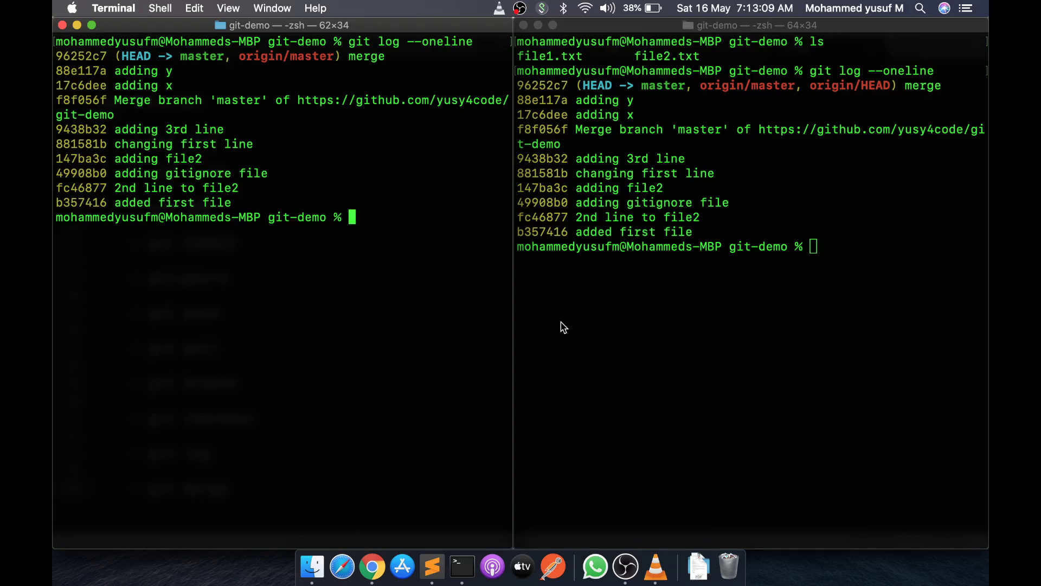
mouse_move(442, 318)
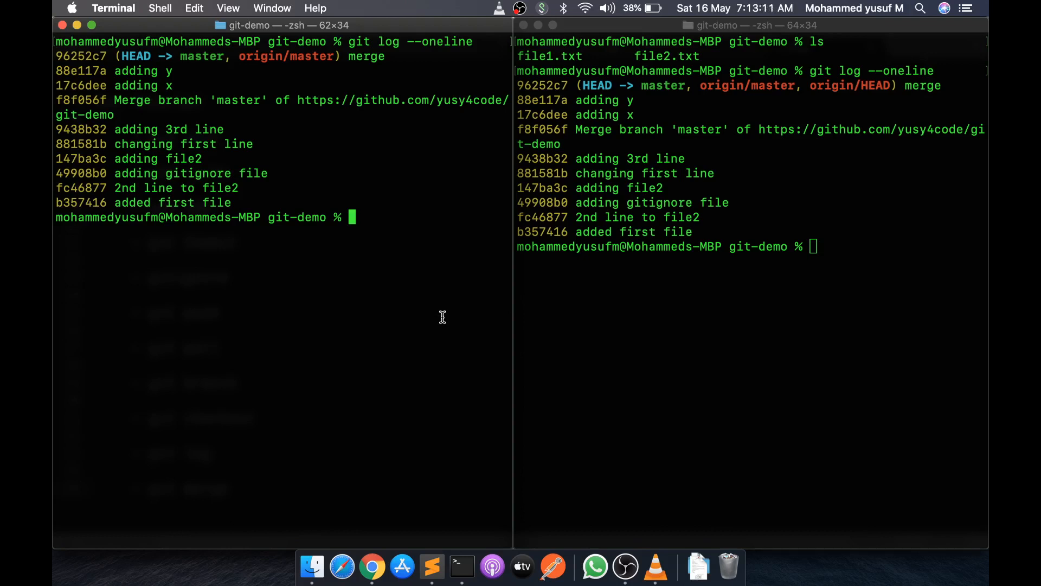
- Create and check out branch1 in the left pane with git checkout -b
type("git")
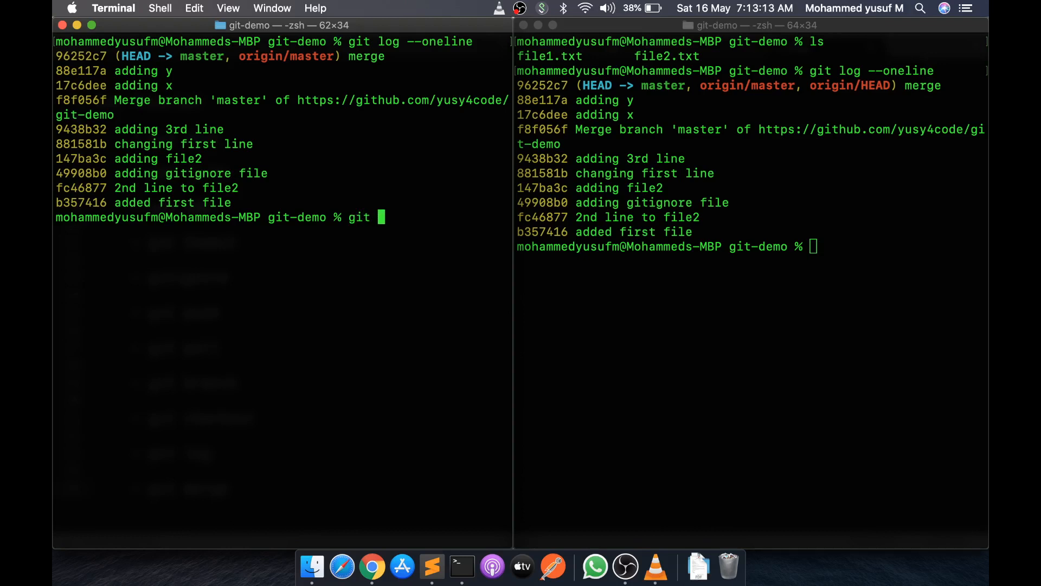
type("checkout -b")
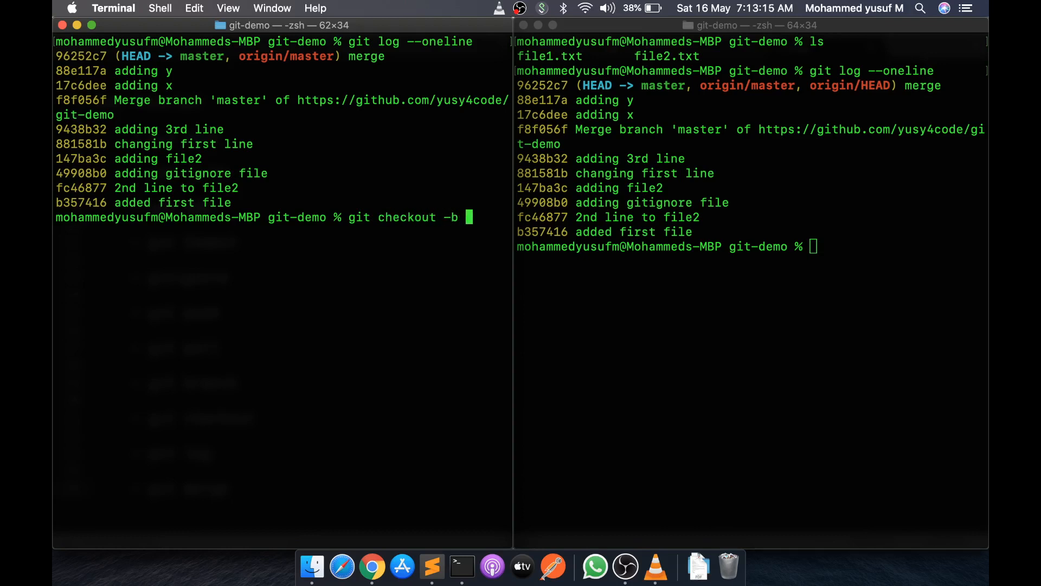
type("bran")
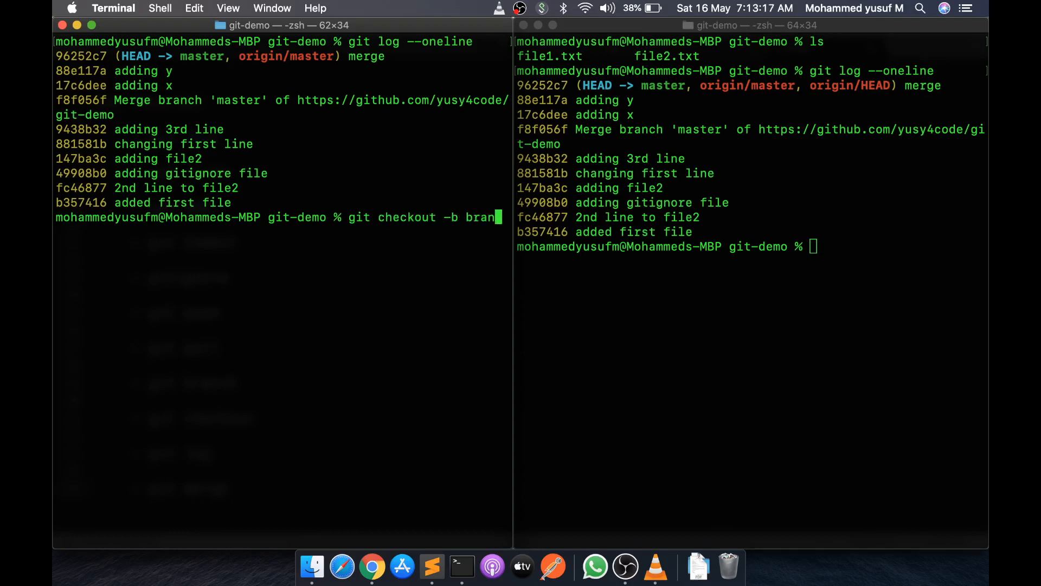
type("ch1")
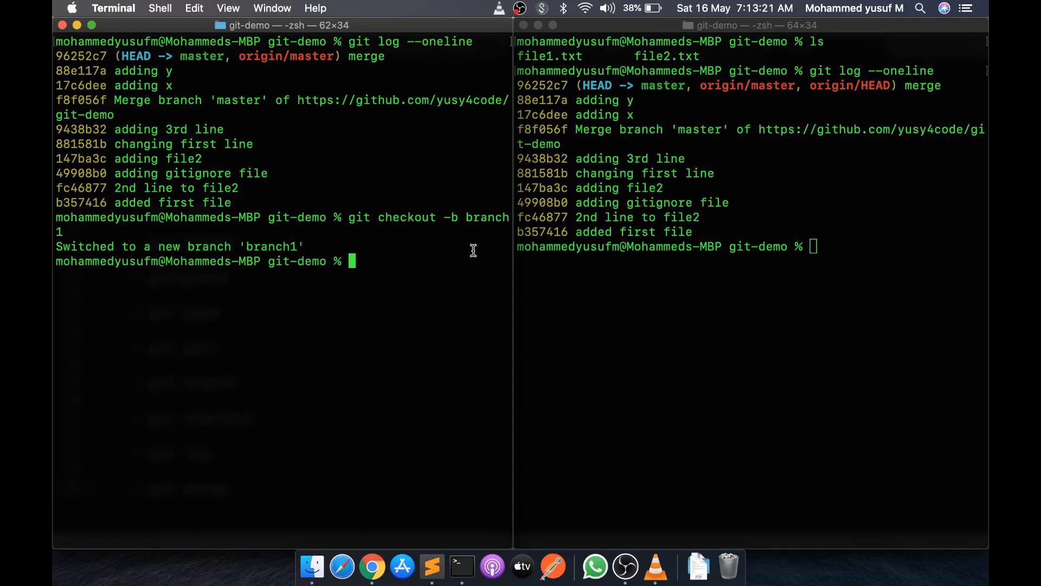
mouse_move(450, 244)
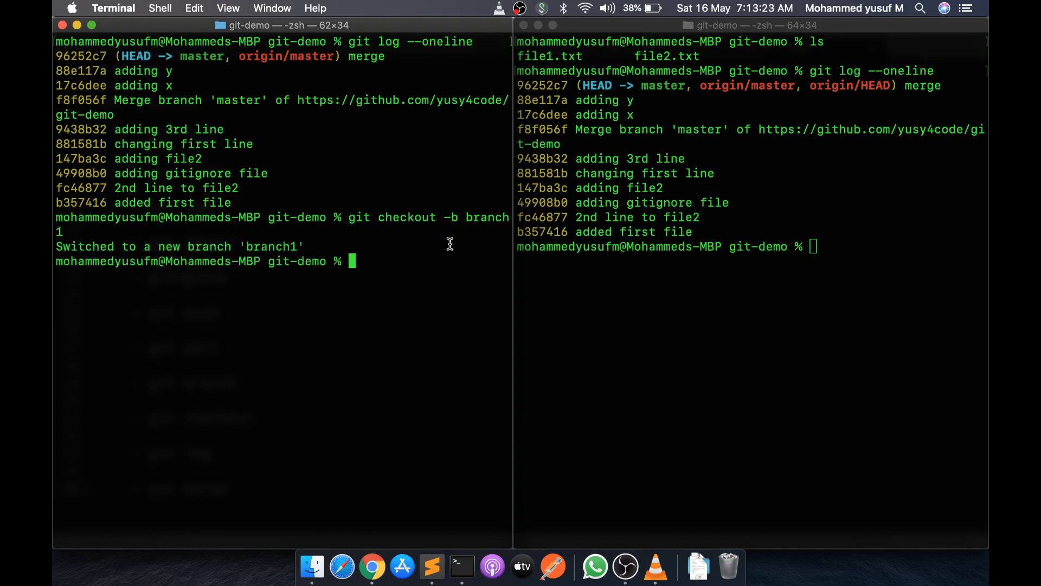
- Create and check out branch2 in the right pane
left_click(693, 384)
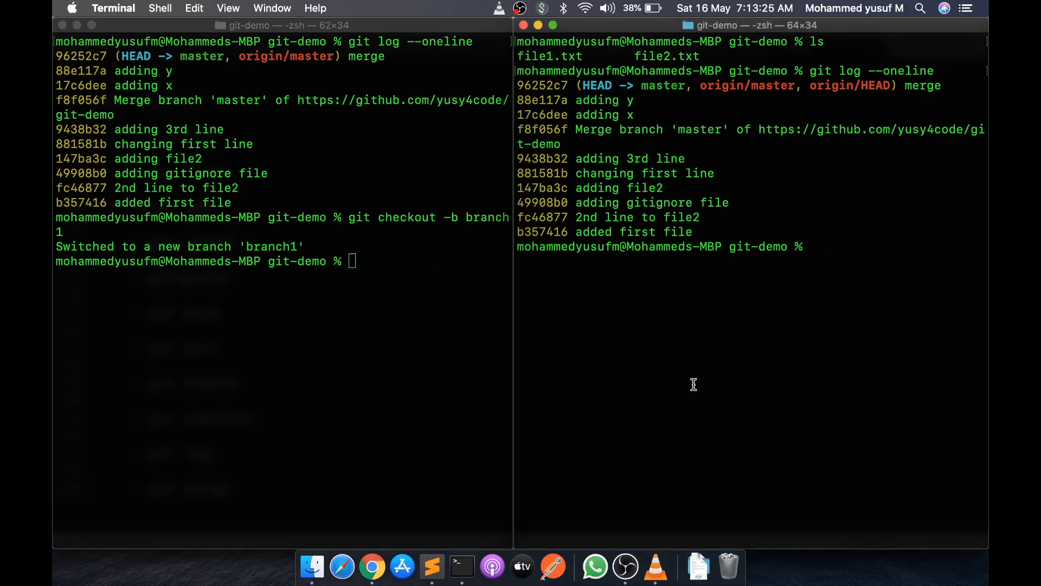
type("git branch -b bran")
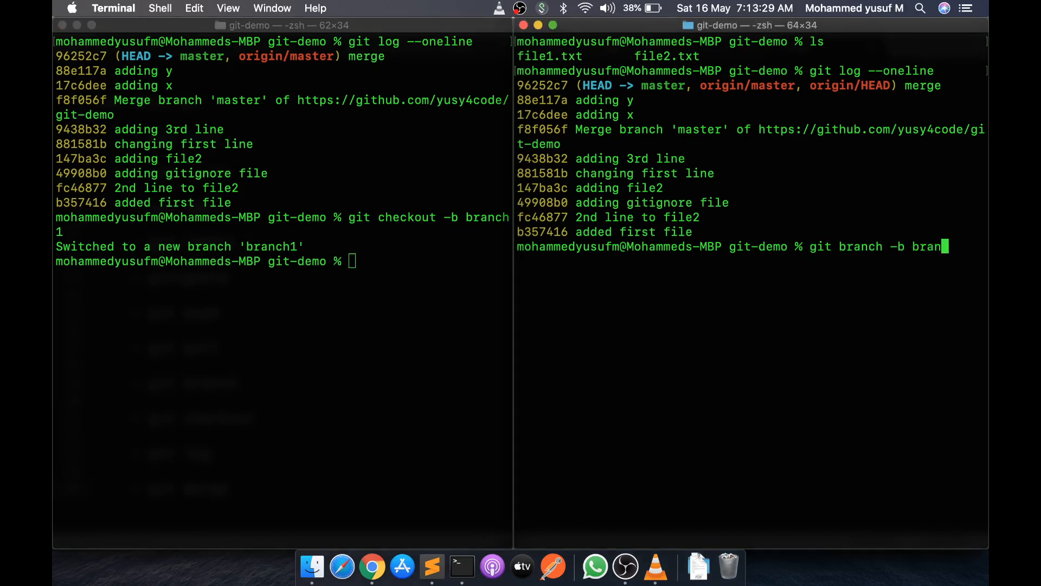
key("Return")
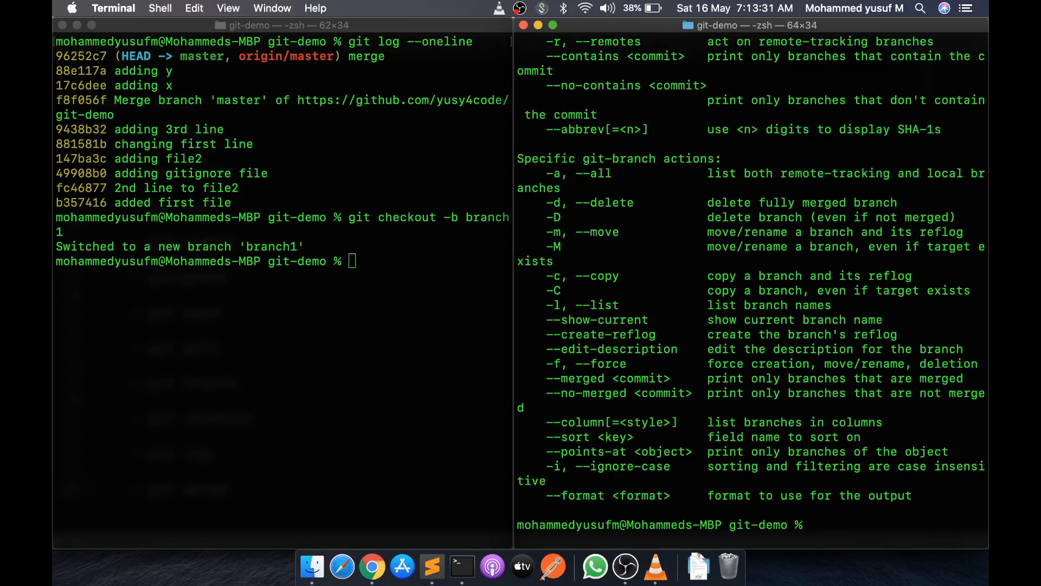
type("git checkout -b branch")
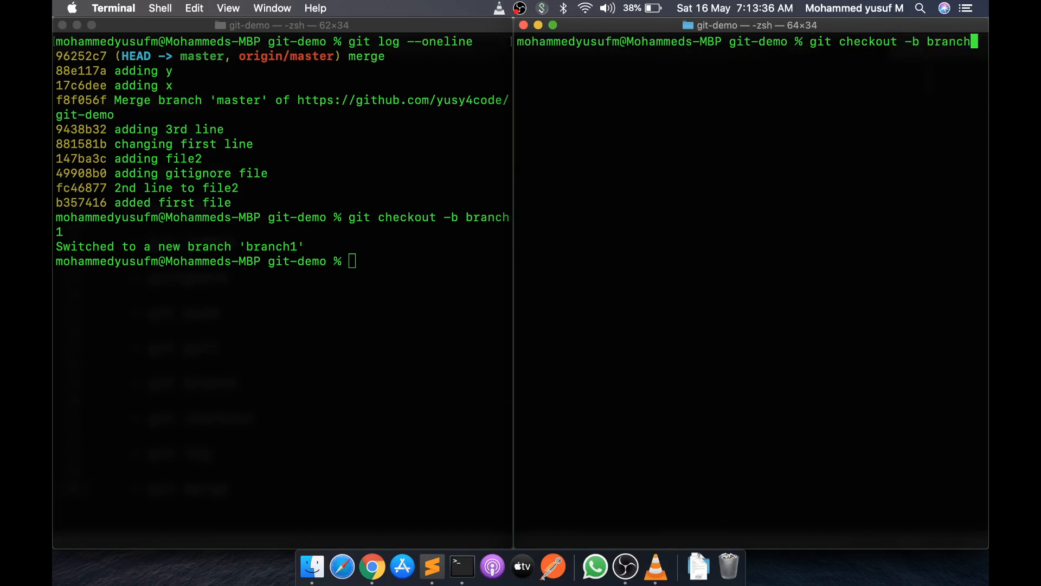
key("Return")
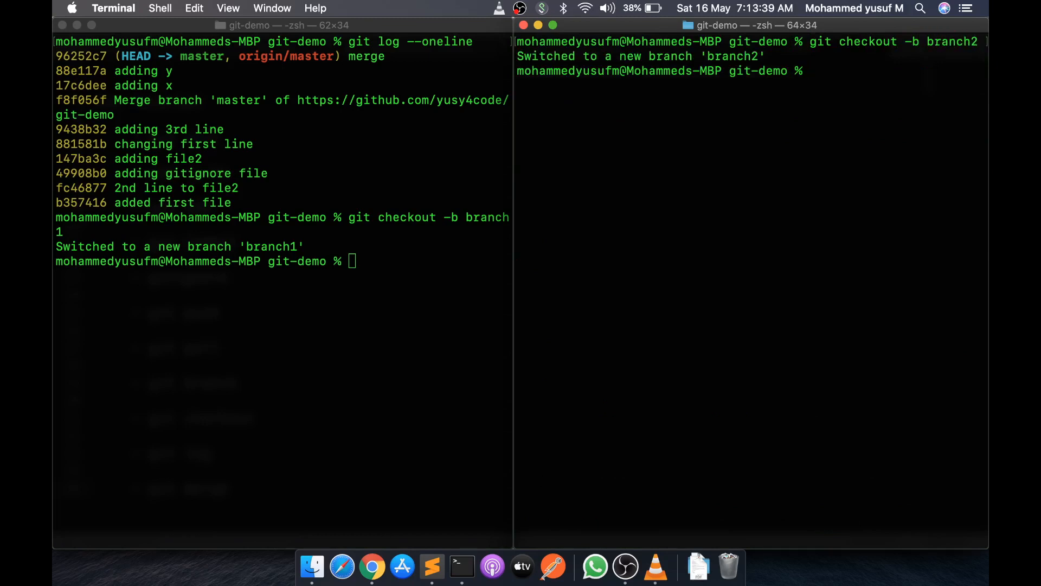
mouse_move(449, 297)
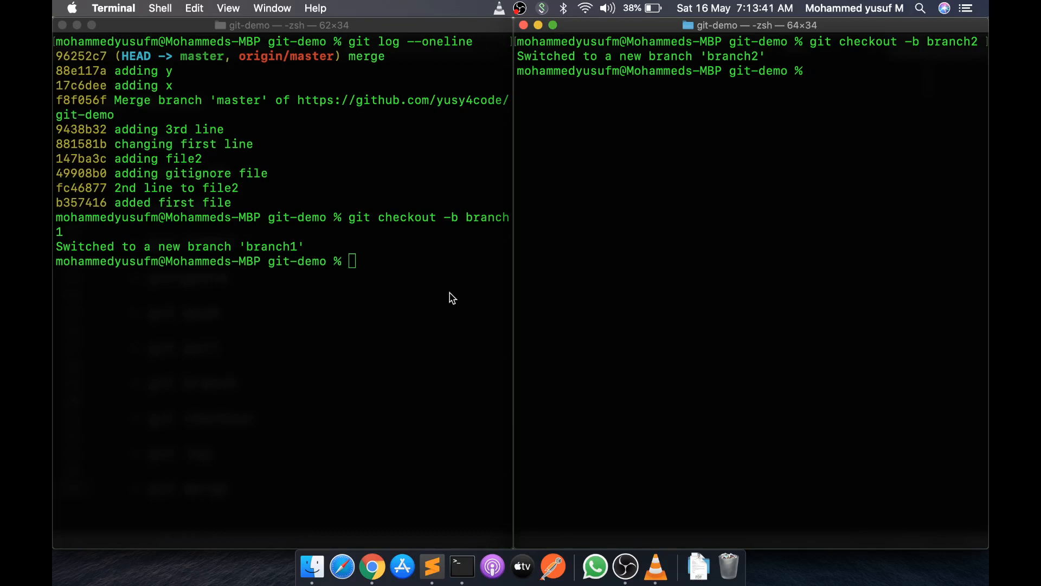
mouse_move(398, 269)
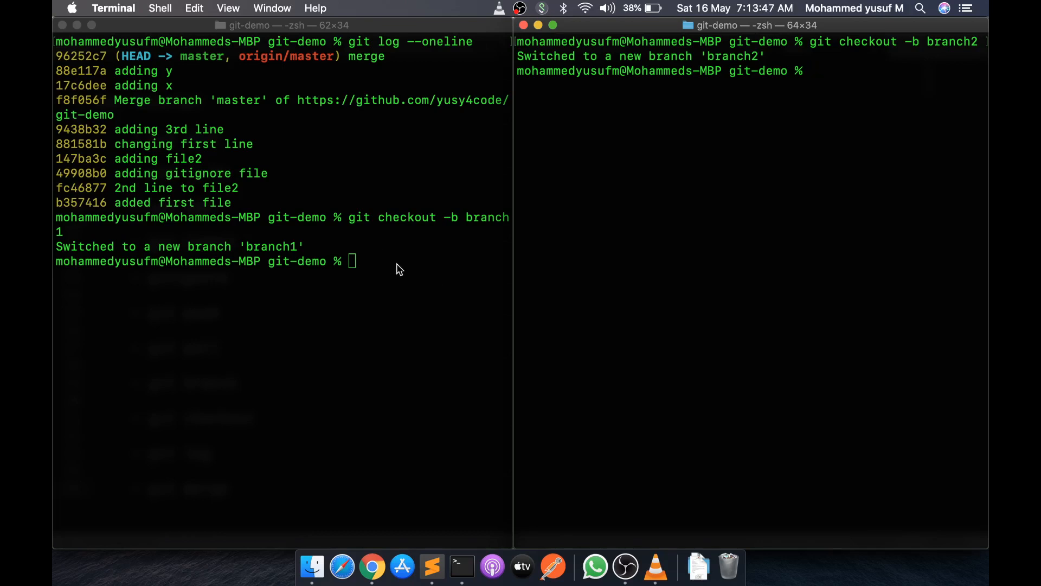
- Return focus to the left branch1 pane to run git branch
left_click(309, 302)
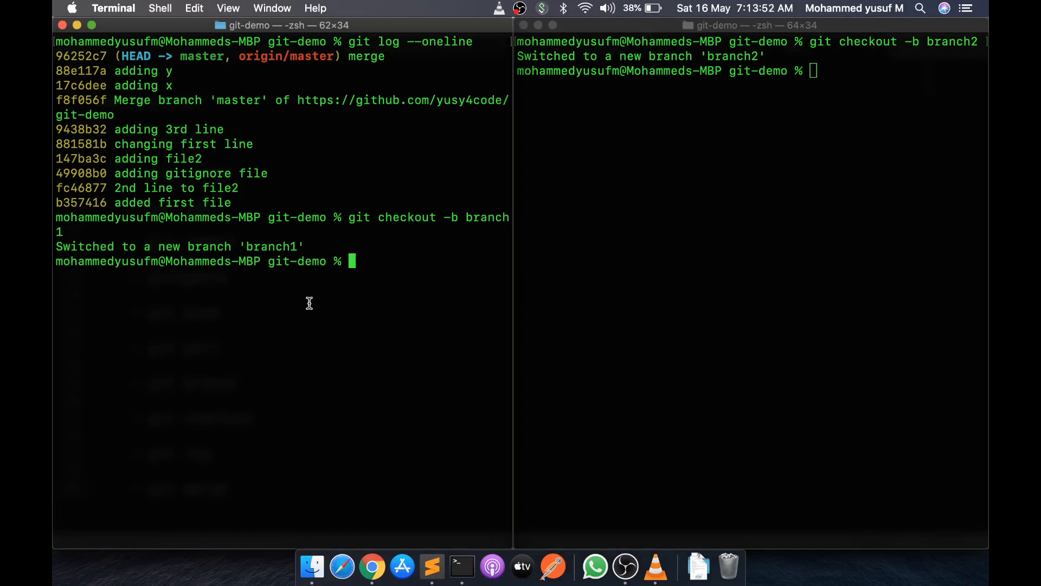
mouse_move(437, 257)
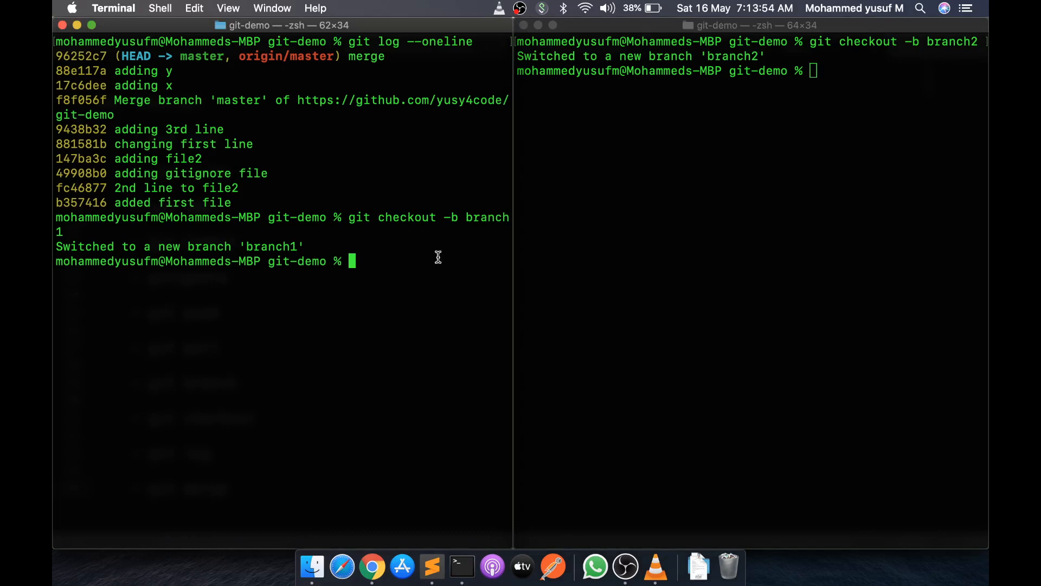
mouse_move(355, 386)
type("git branch")
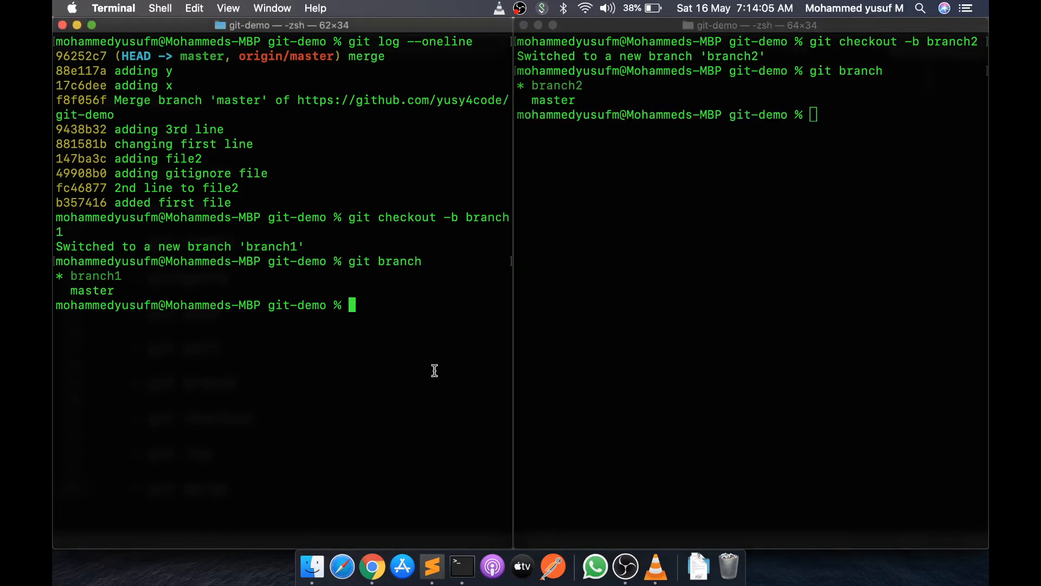
- Start file3.txt in nano on branch1 with the line 'adding file3 in new branch'
type("nano file")
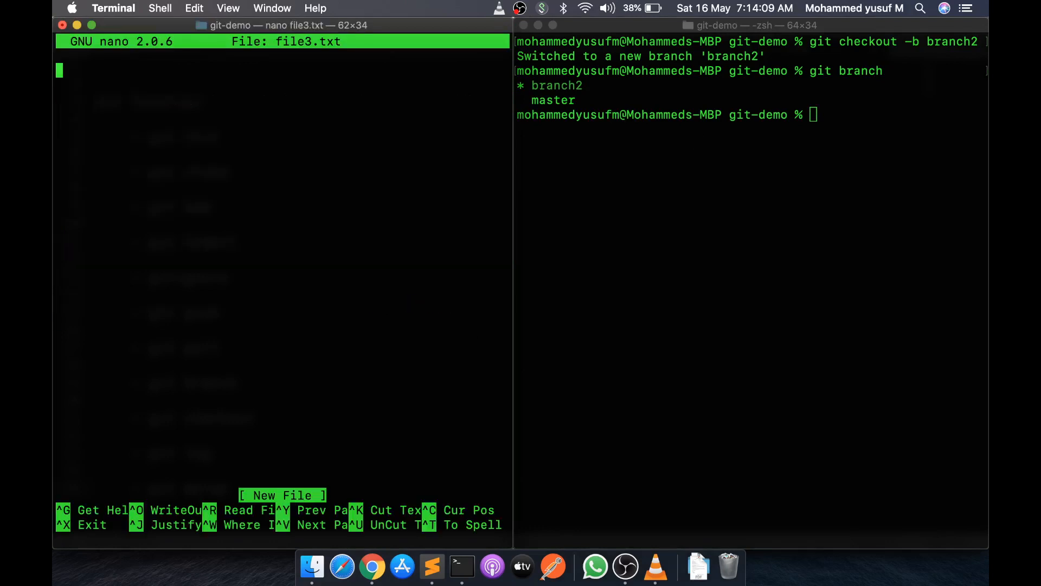
type("adding file")
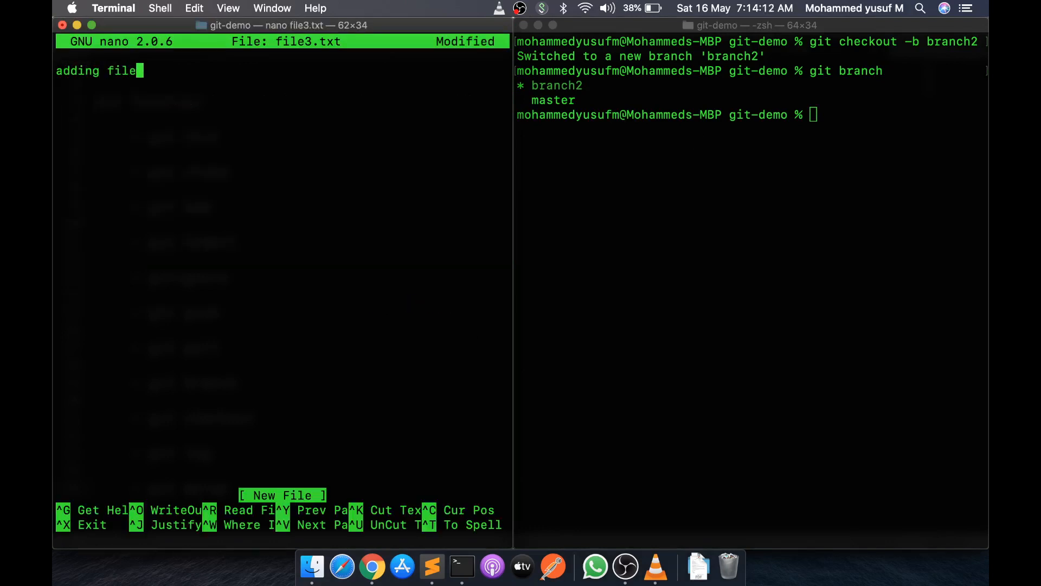
type("3 in new branch")
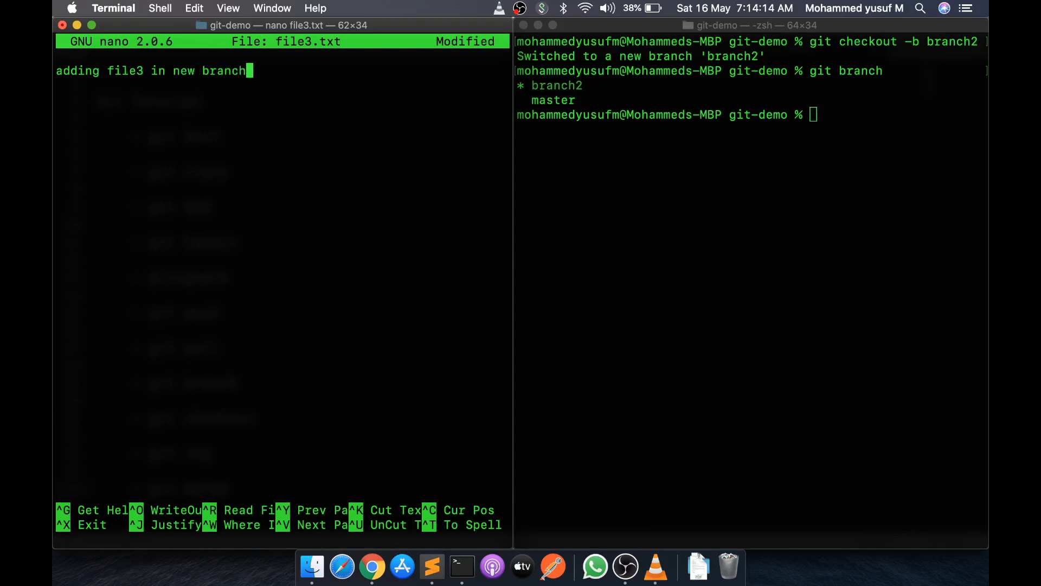
- Save file3.txt, then write and save file4.txt on branch2 reading 'adding file4 under branch'
key("ctrl+x")
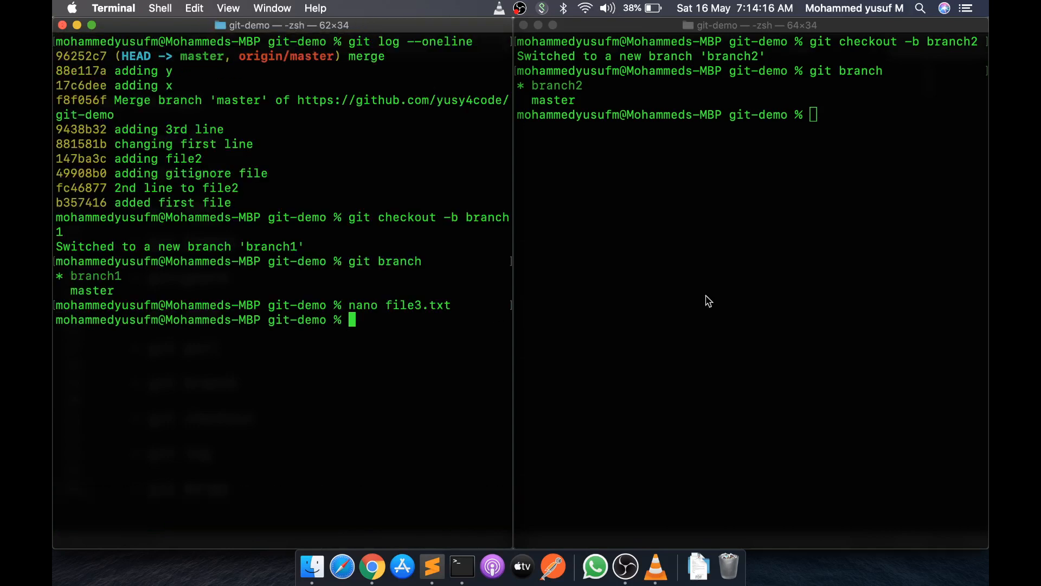
type("nano")
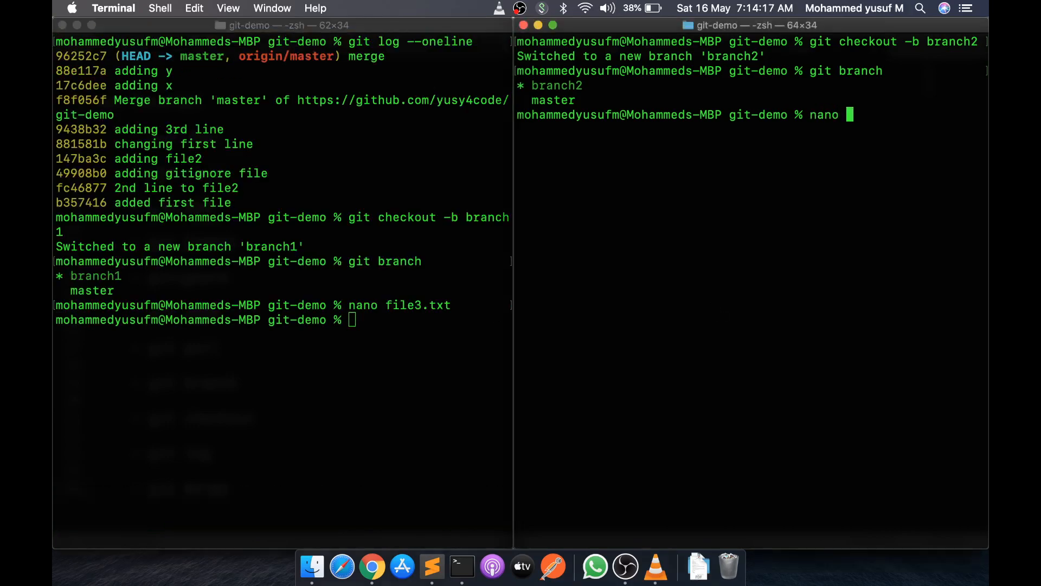
type("file4.txt")
type("adding nf")
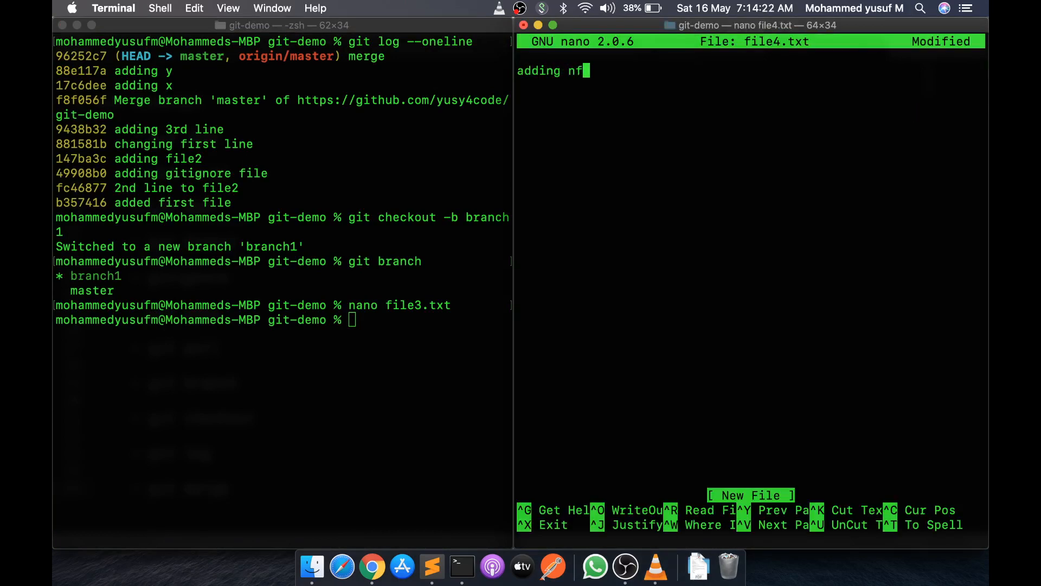
type("ile4")
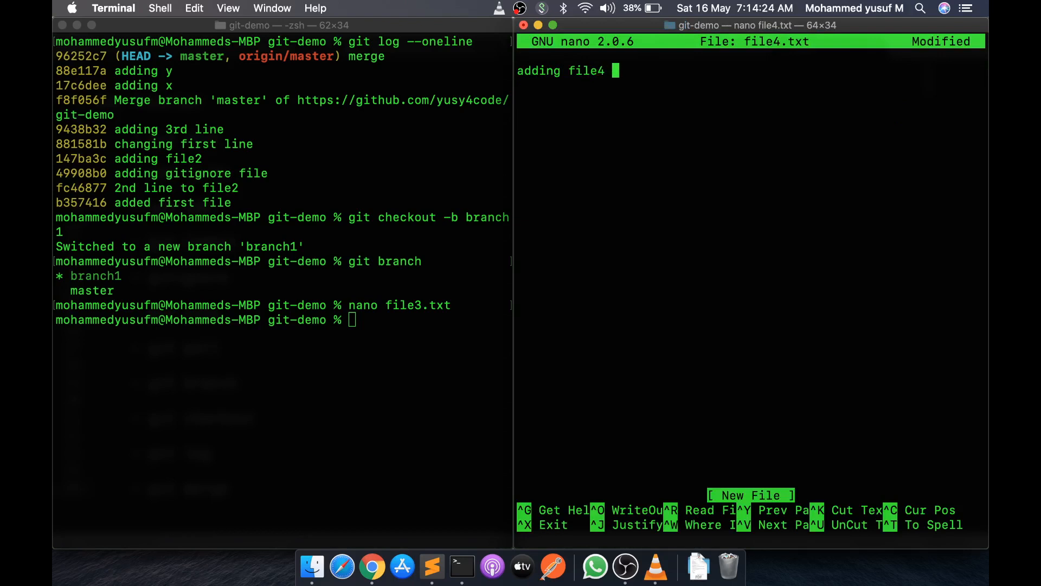
type("under bran")
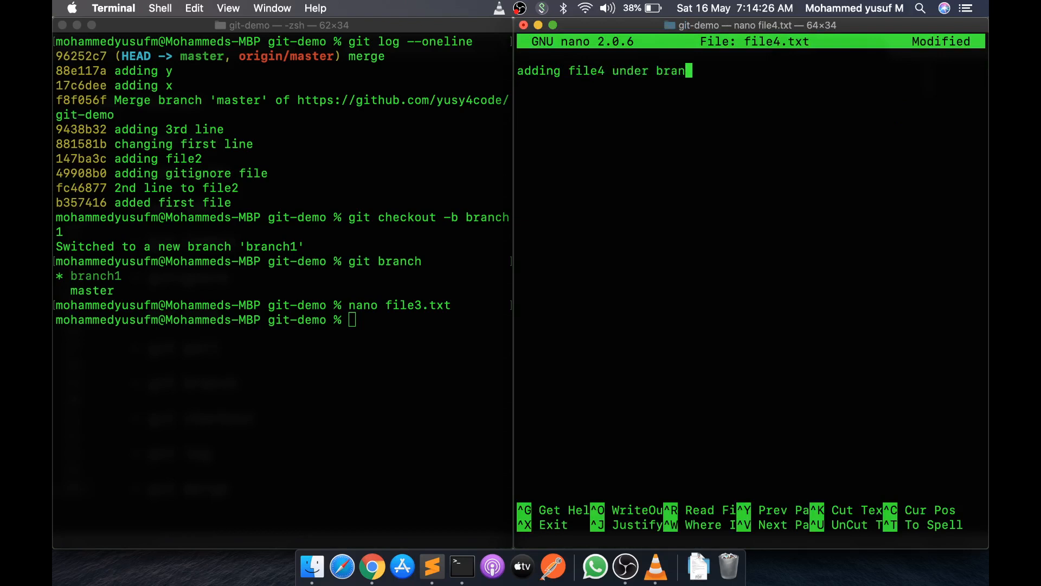
type("ch")
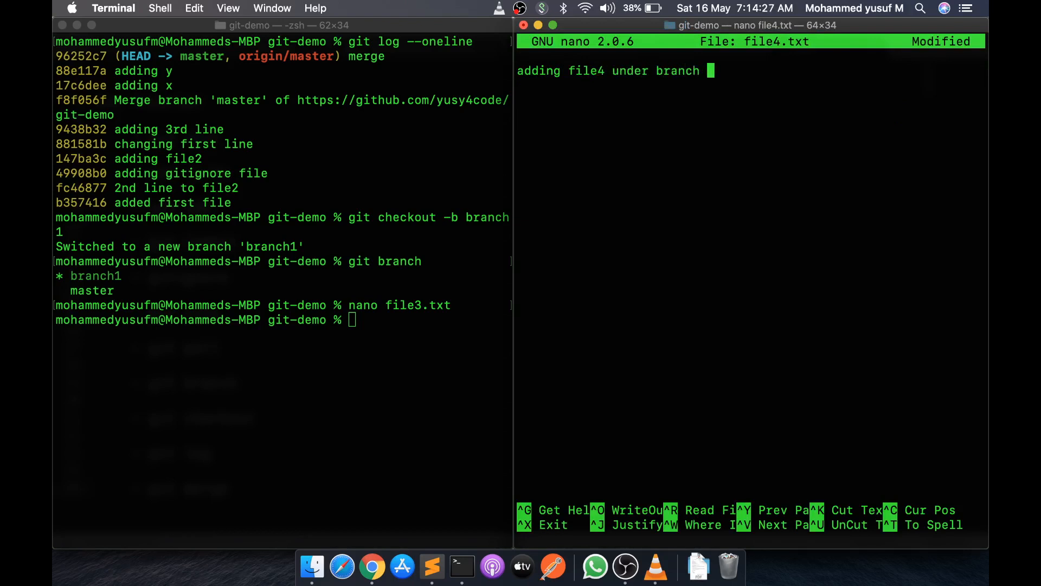
key("ctrl+x")
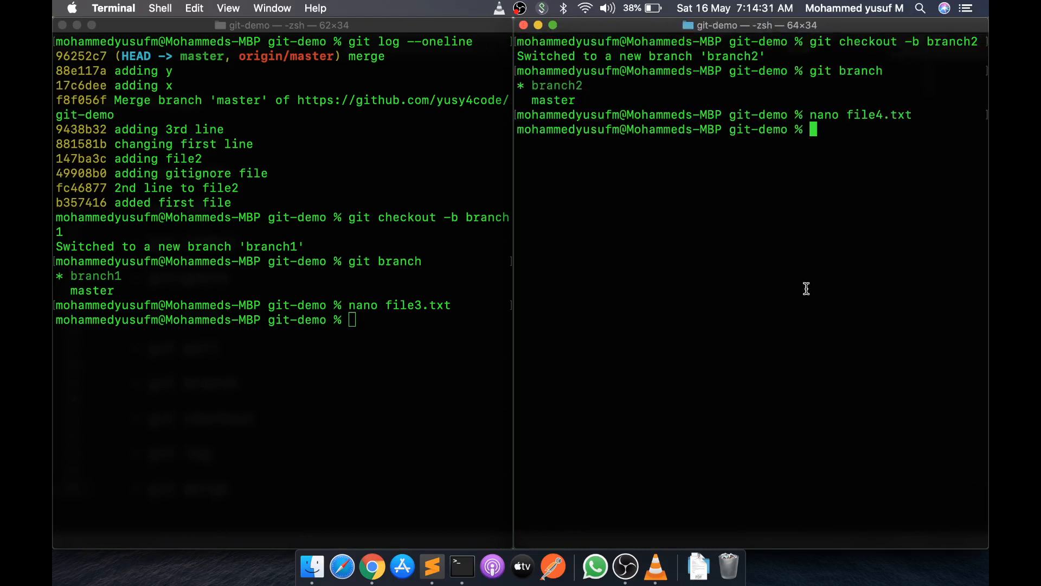
- Stage and commit file4 as "added file4" on branch2, then try a plain git push that fails
type("git add .")
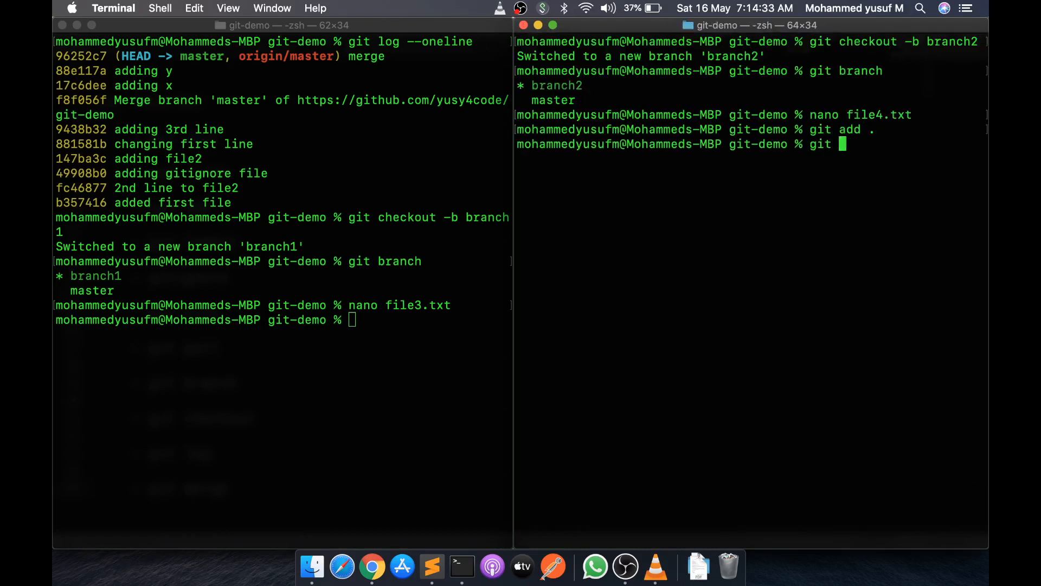
type("commit -m")
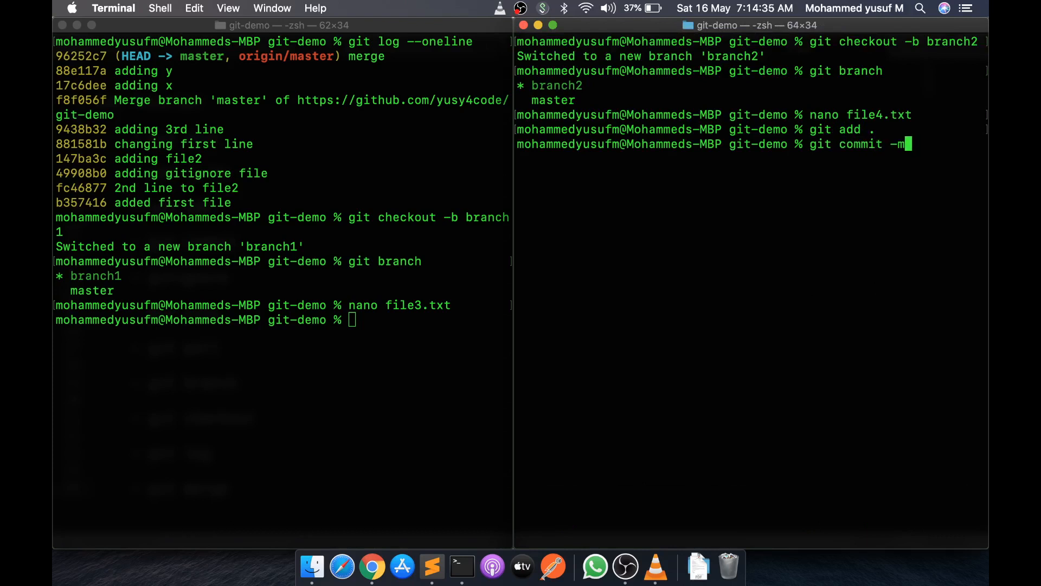
type("\"added file4")
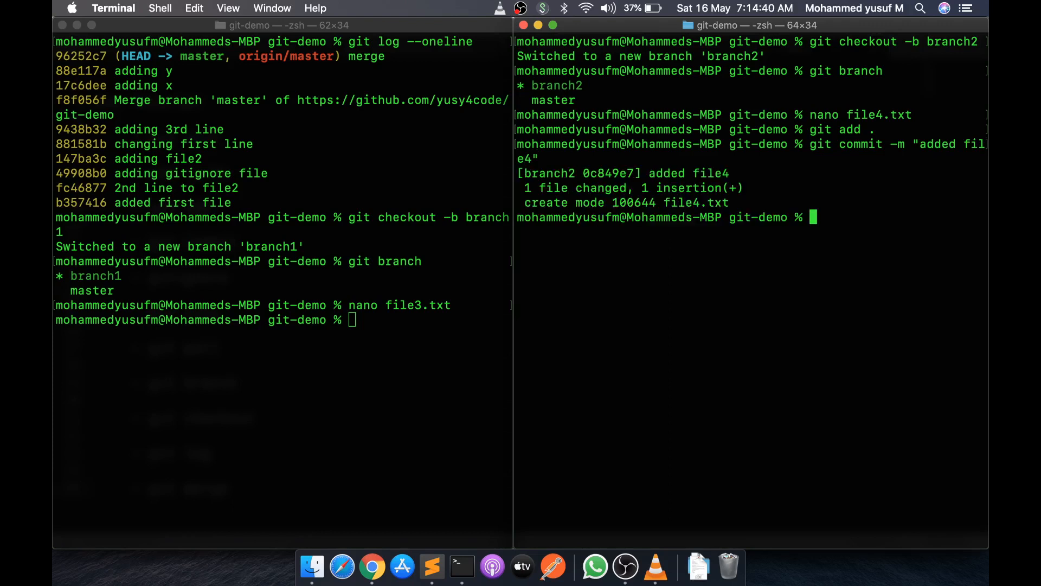
type("git")
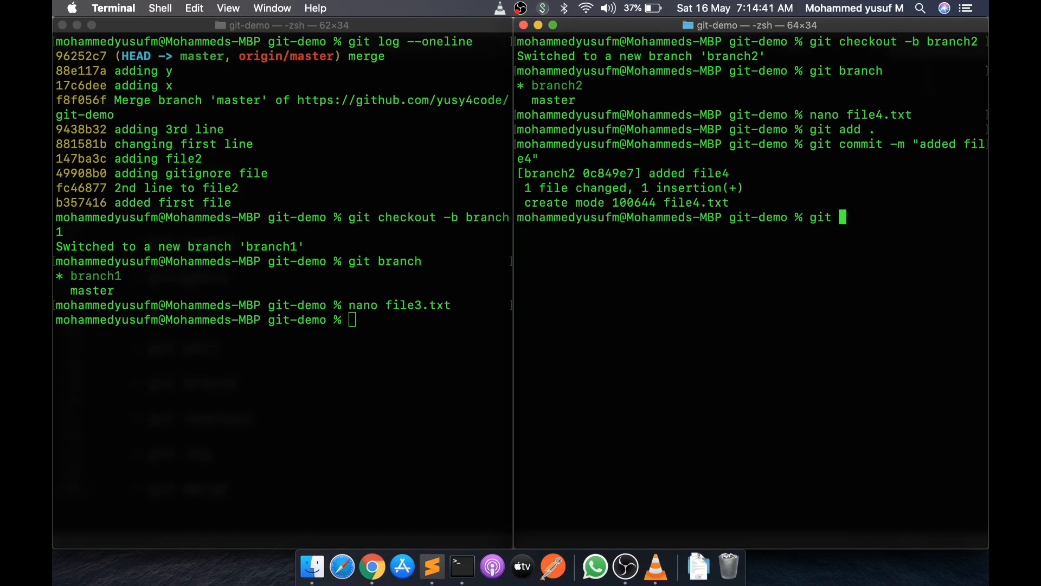
type("pus")
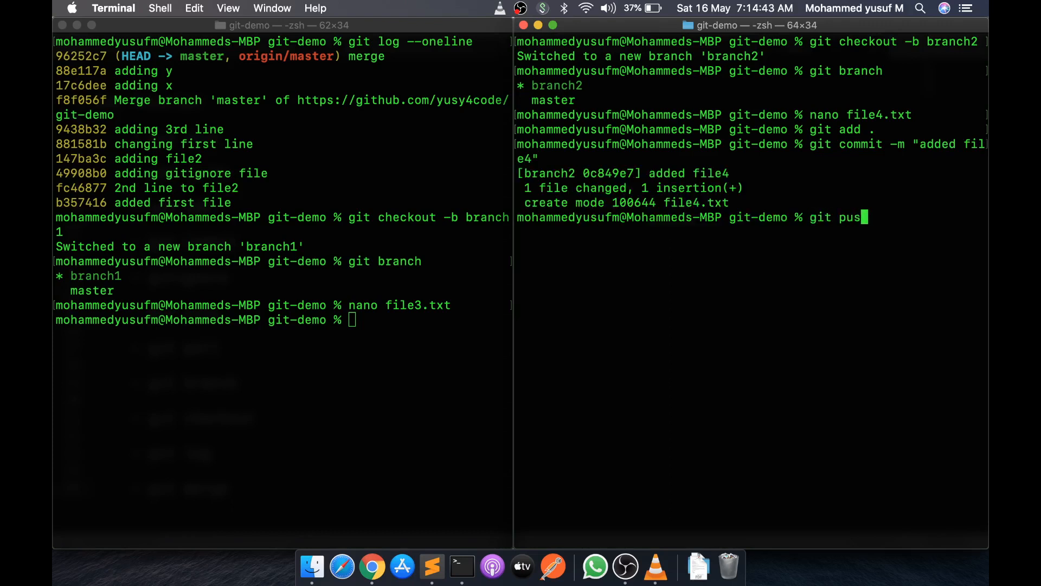
key("Return")
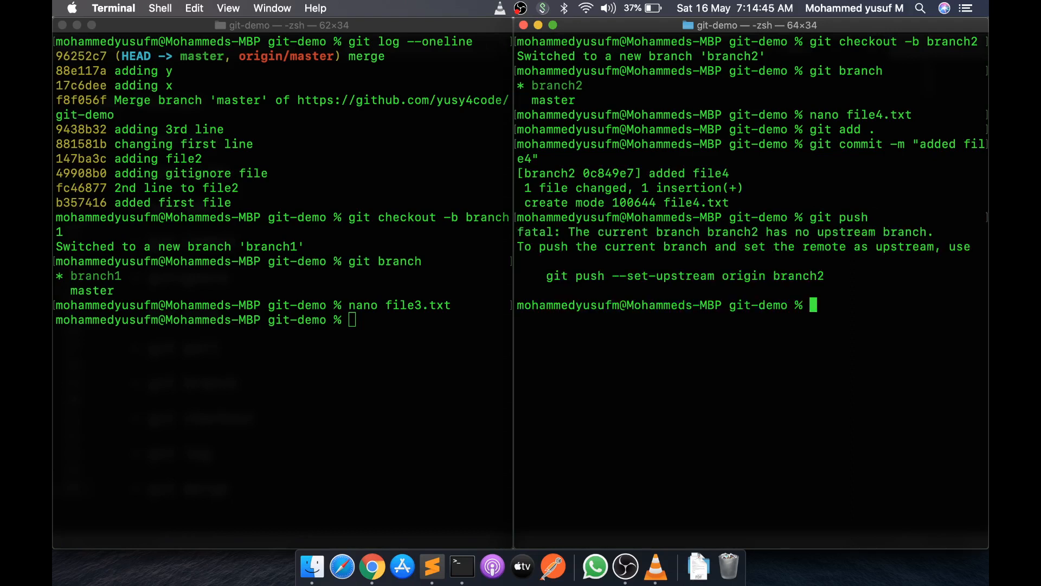
- Push branch2 to GitHub with git push -u origin branch2 to set upstream tracking
type("git")
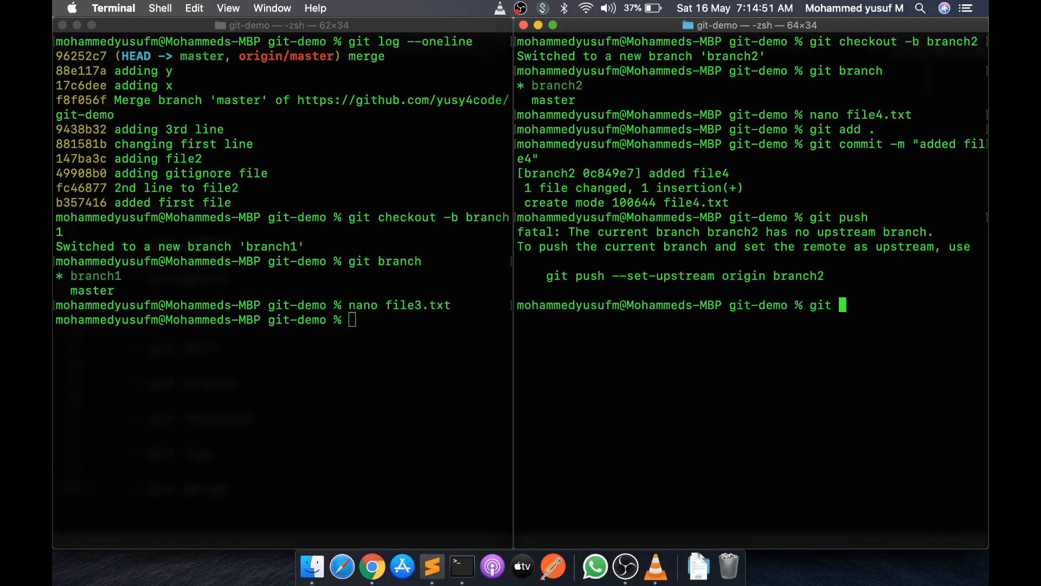
type("push -u ori")
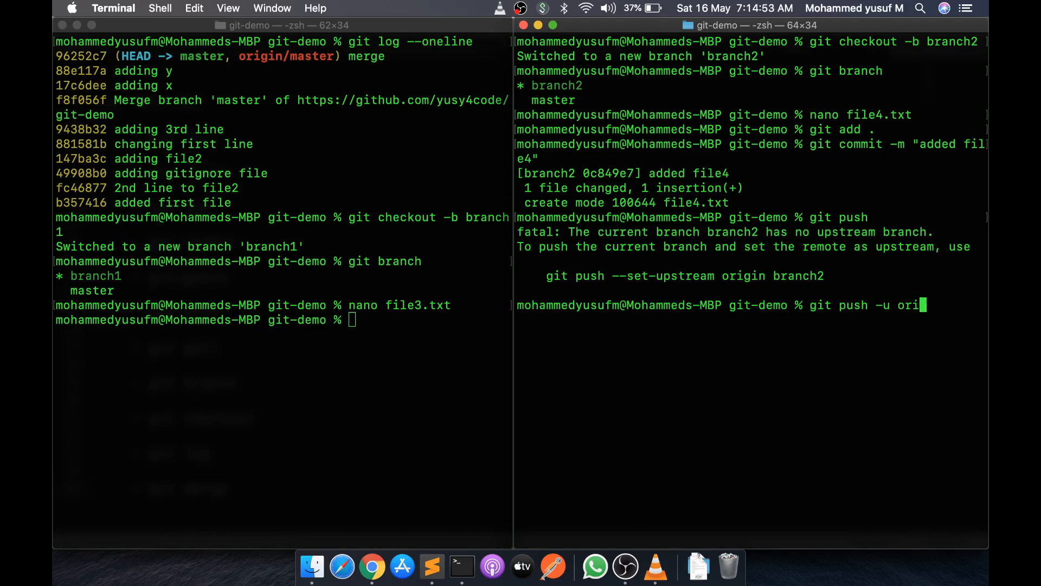
type("gin")
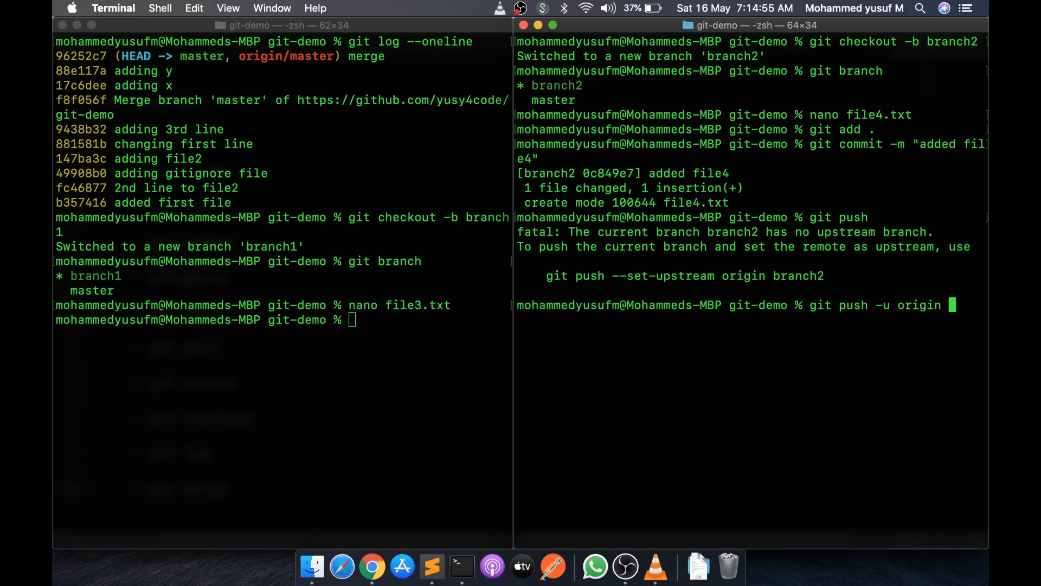
type("branch2")
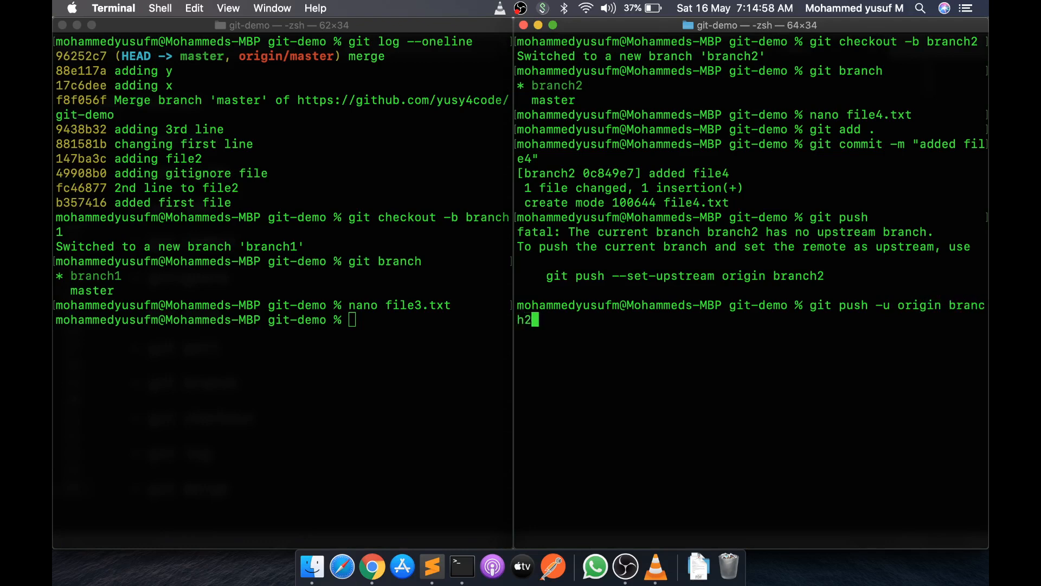
key("Return")
type("git commit -m \"")
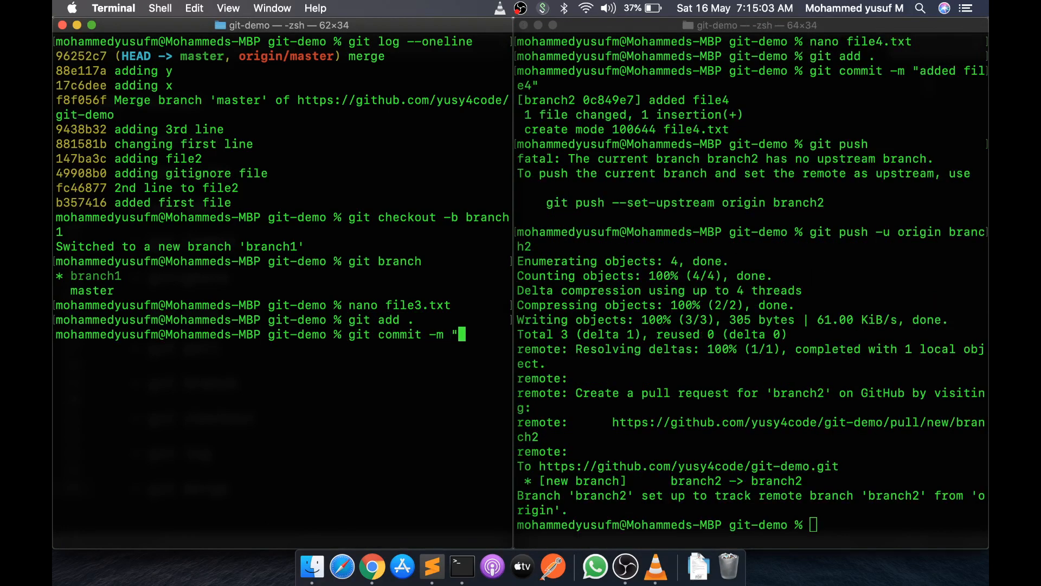
- Commit file3 as 'adding file3' on branch1 and push it with -u origin branch1
type("adding file3'")
type("git p")
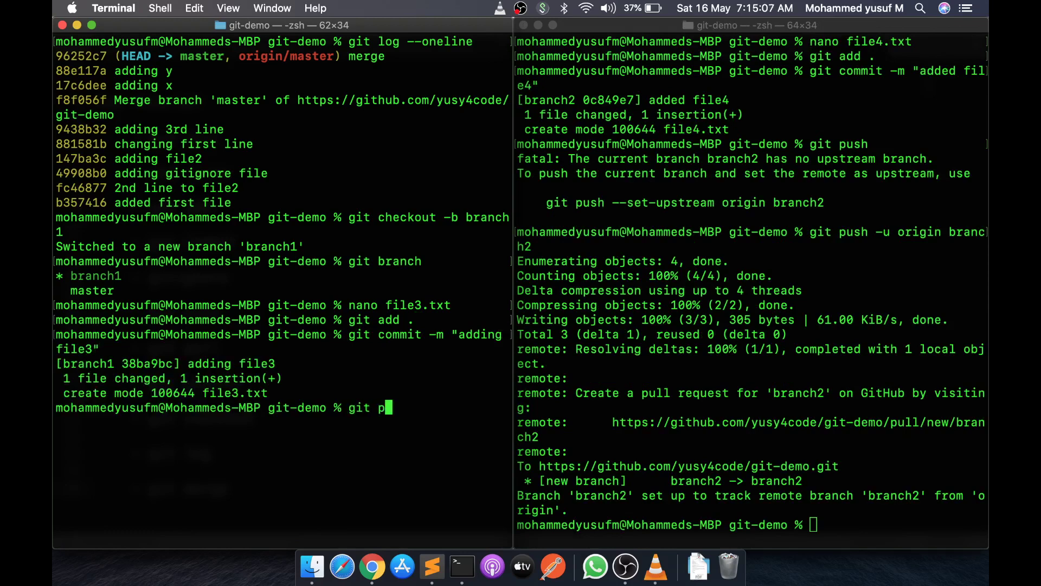
type("ush -u origin b")
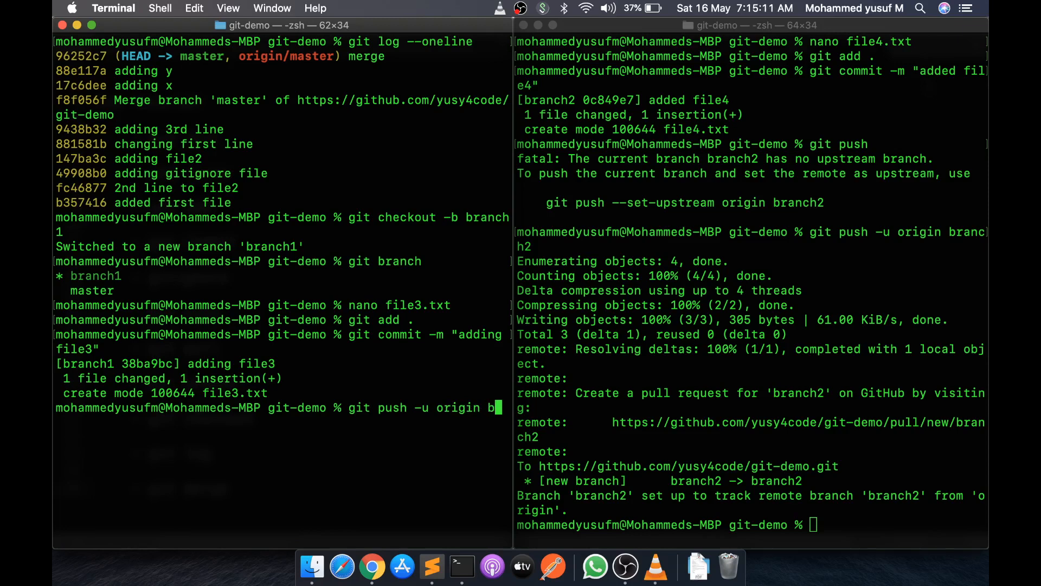
key("Return")
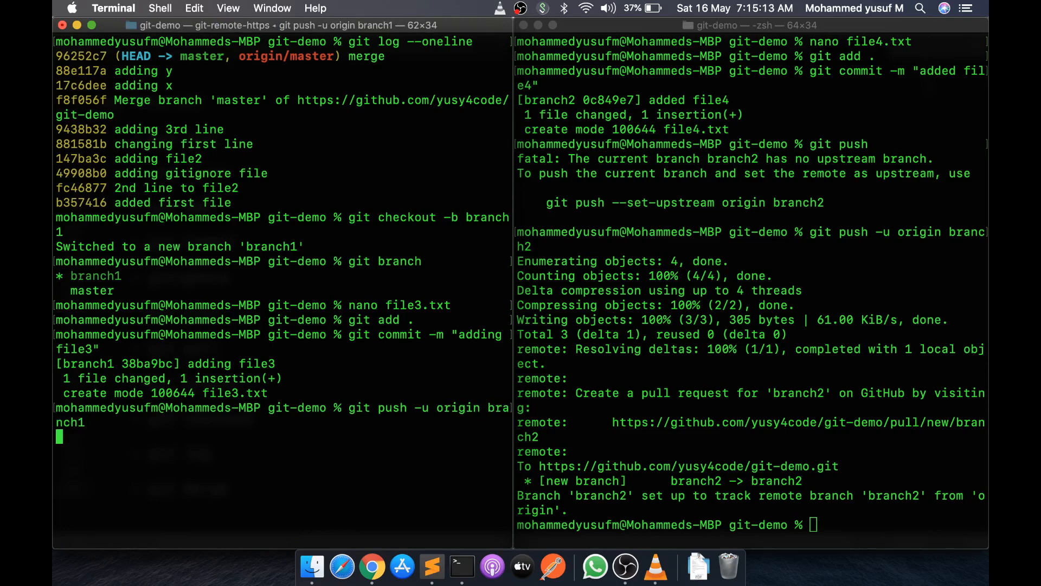
key("Return")
type("ls")
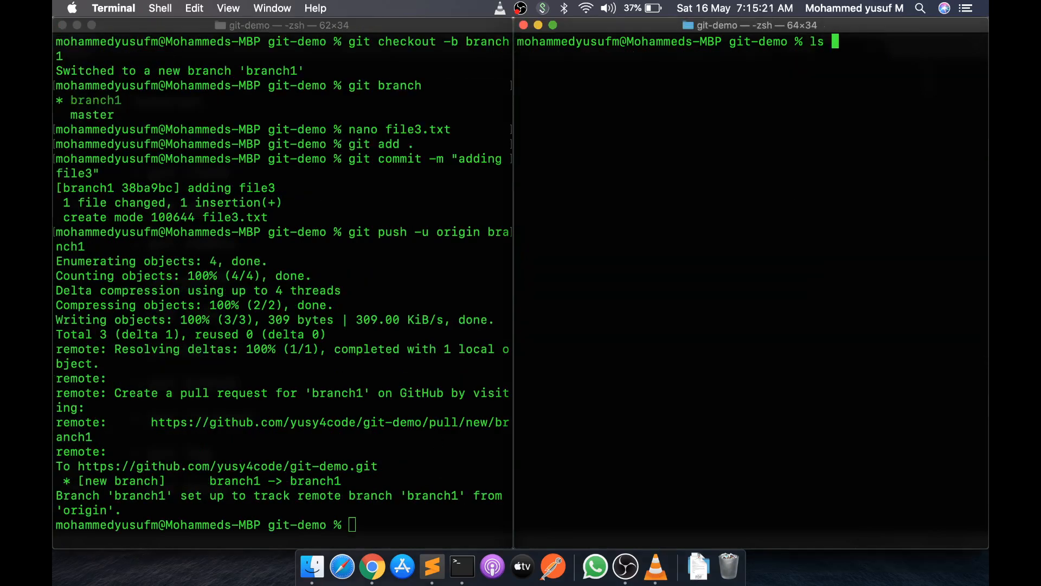
- List the branch2 clone's files, showing file1, file2 and file4
key("Return")
type("ls")
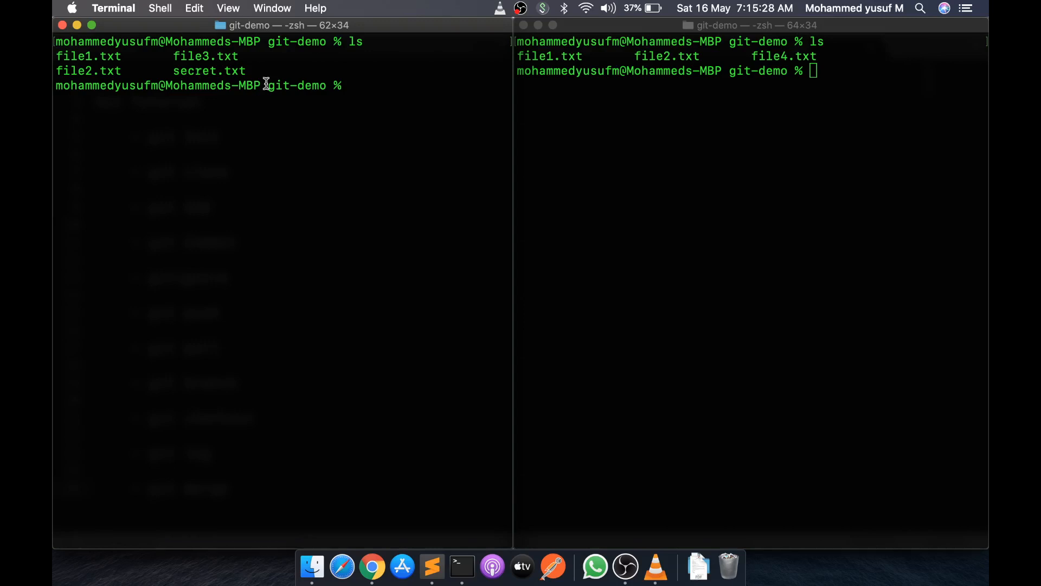
mouse_move(519, 163)
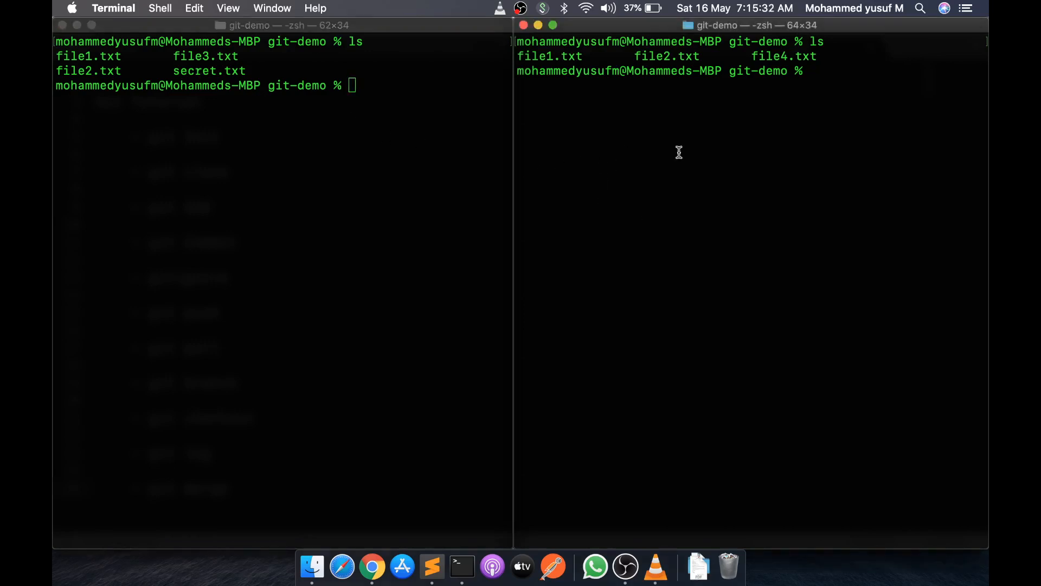
mouse_move(727, 186)
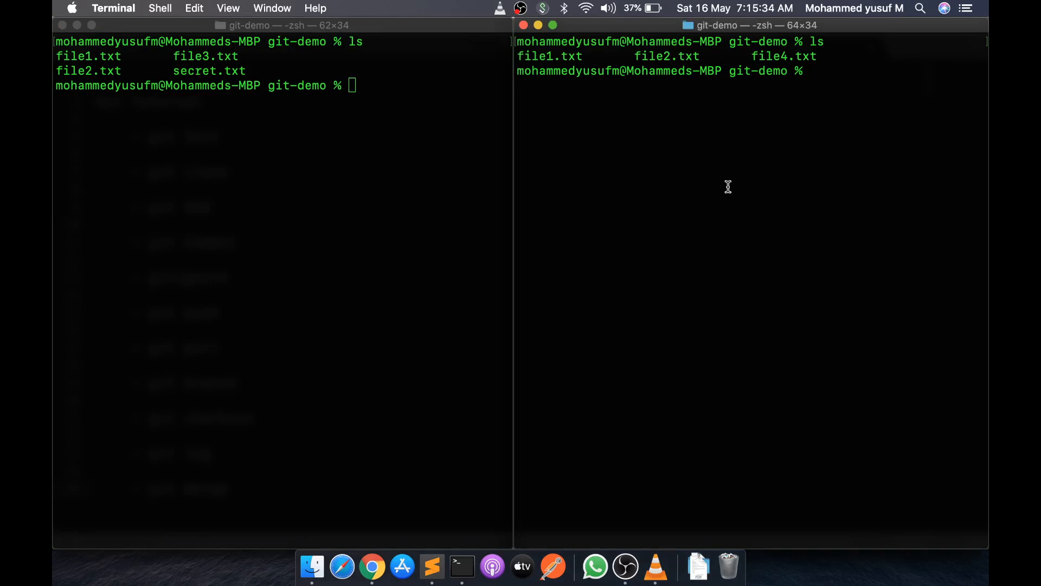
mouse_move(717, 175)
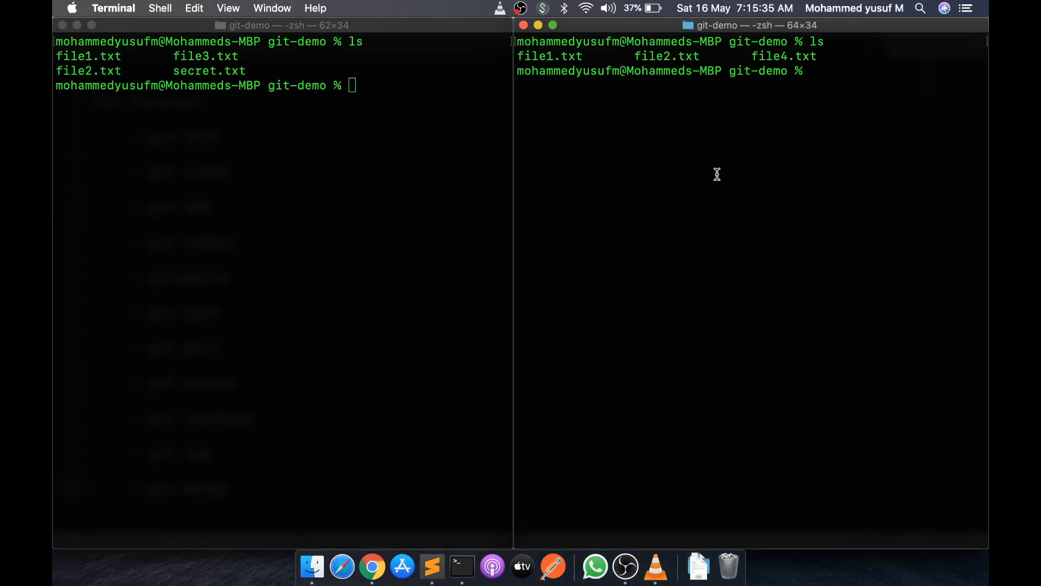
mouse_move(700, 229)
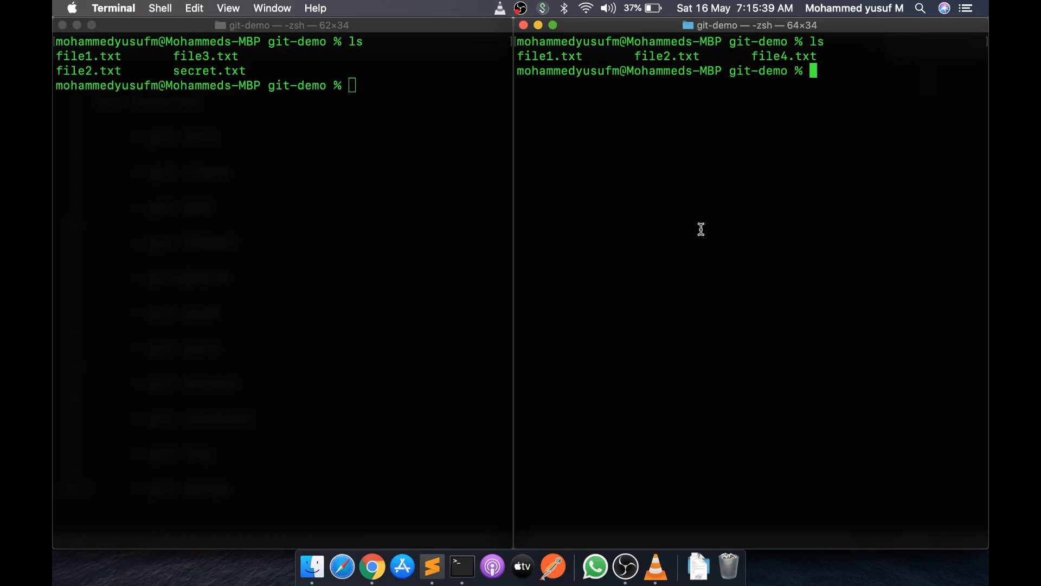
- Check out master in the right pane and fast-forward merge branch2 so master gains file4
type("git branch -a")
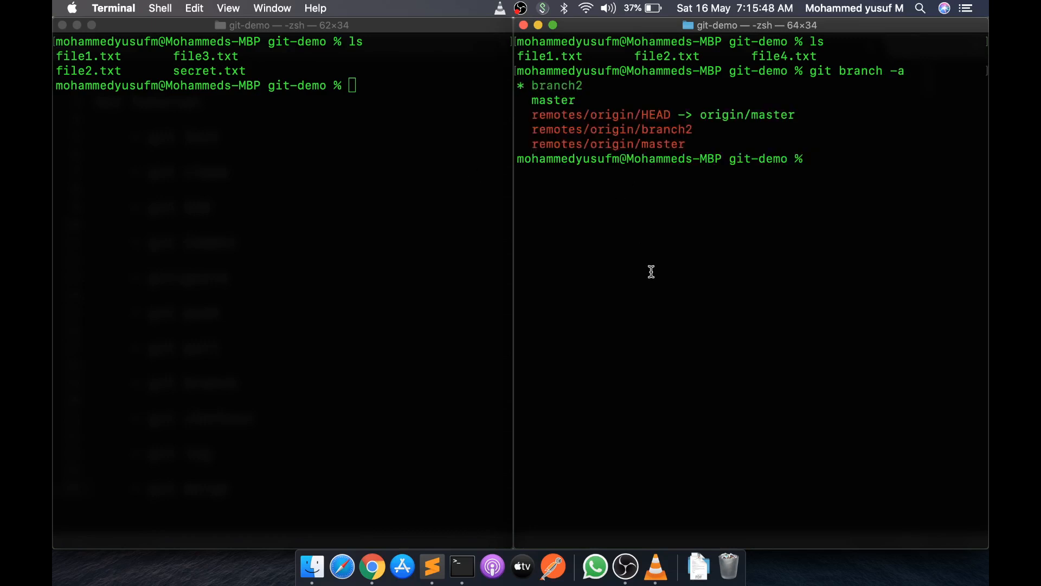
type("git ch")
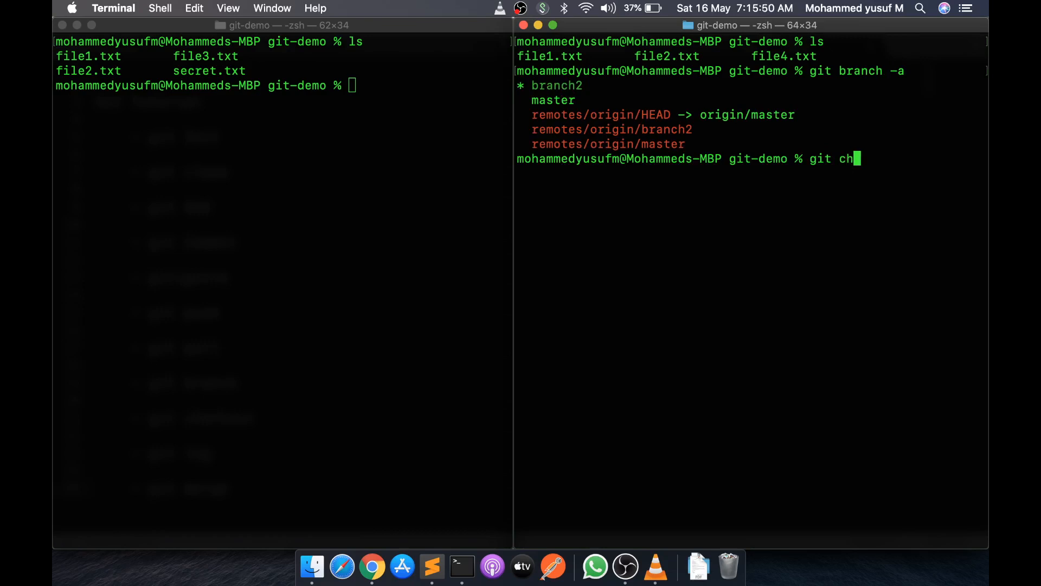
type("eckout master")
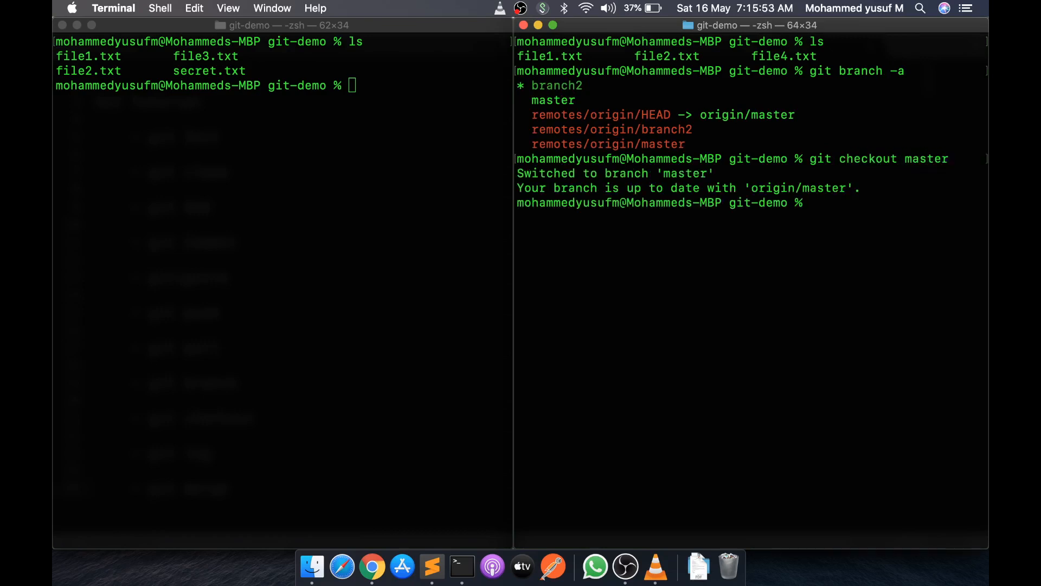
type("git merge branch2")
type("ls")
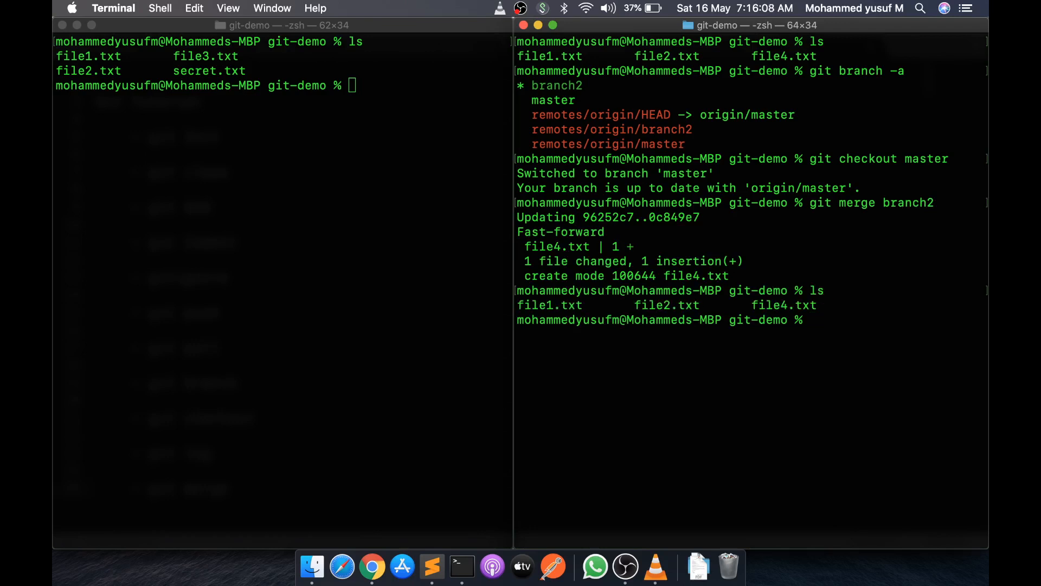
mouse_move(289, 215)
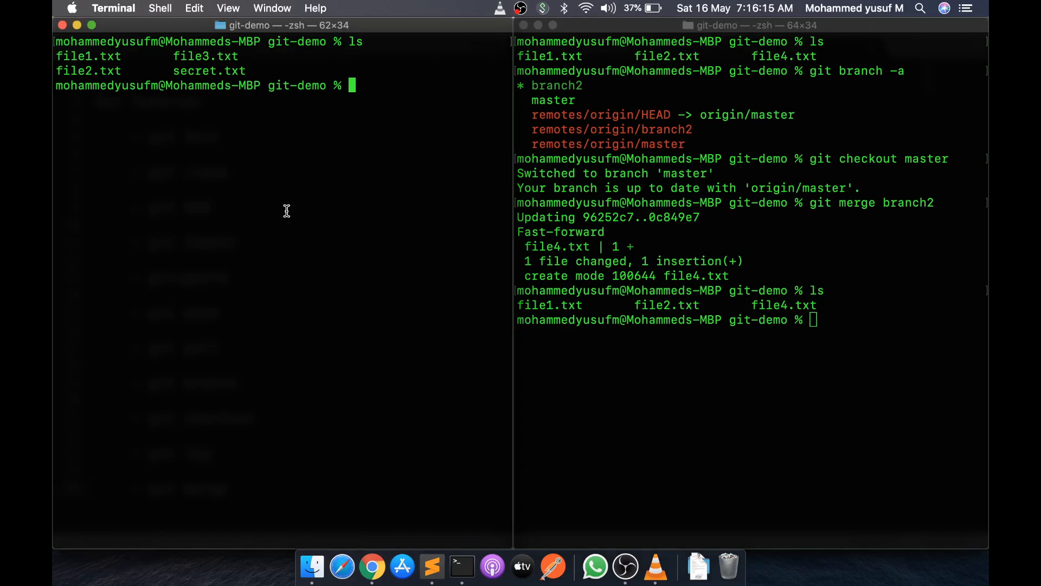
- Check out master in the branch1 clone and fast-forward merge branch1, bringing in file3.txt
type("git checkout")
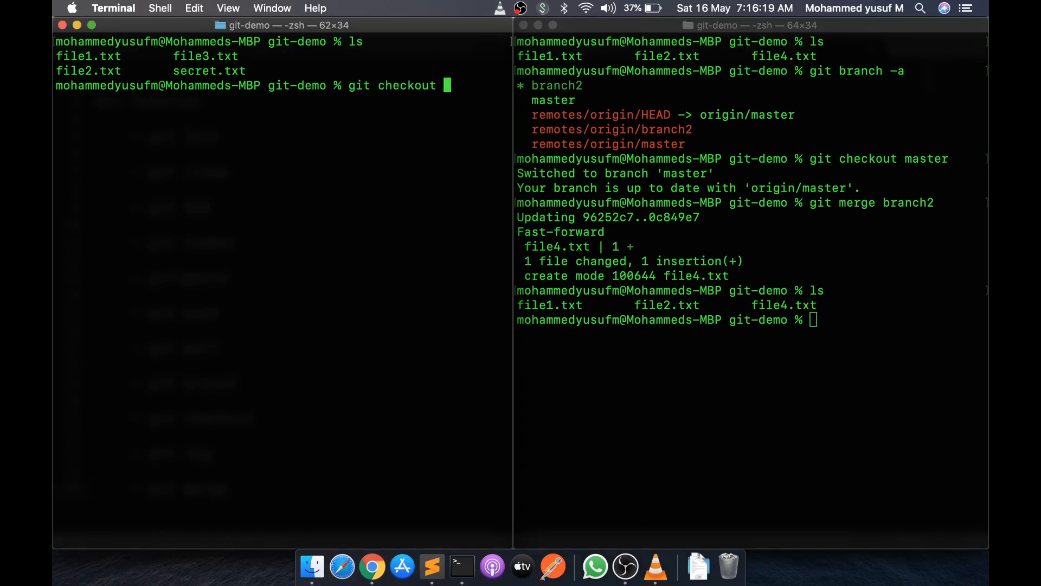
key("Return")
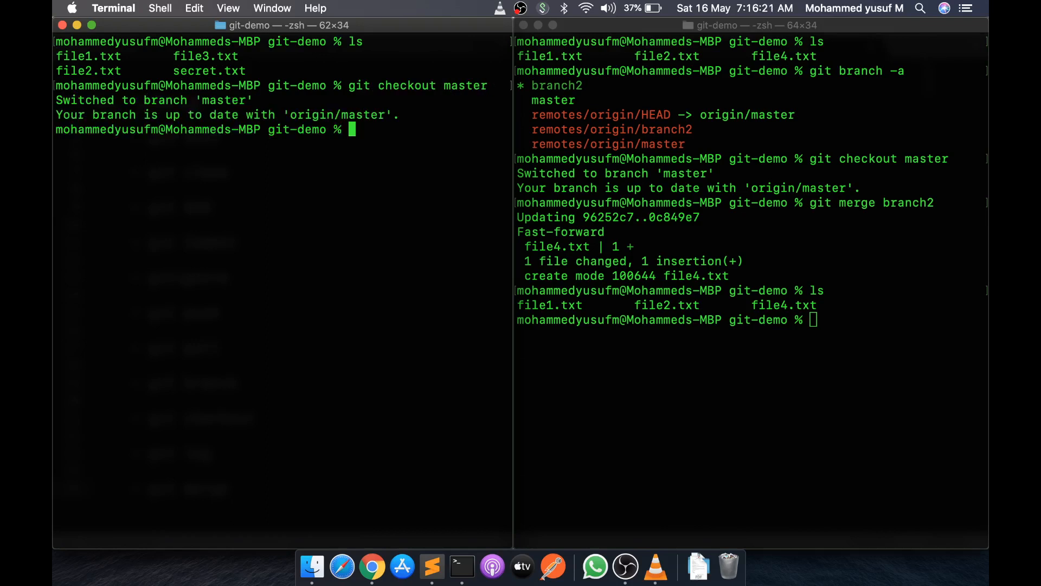
type("git")
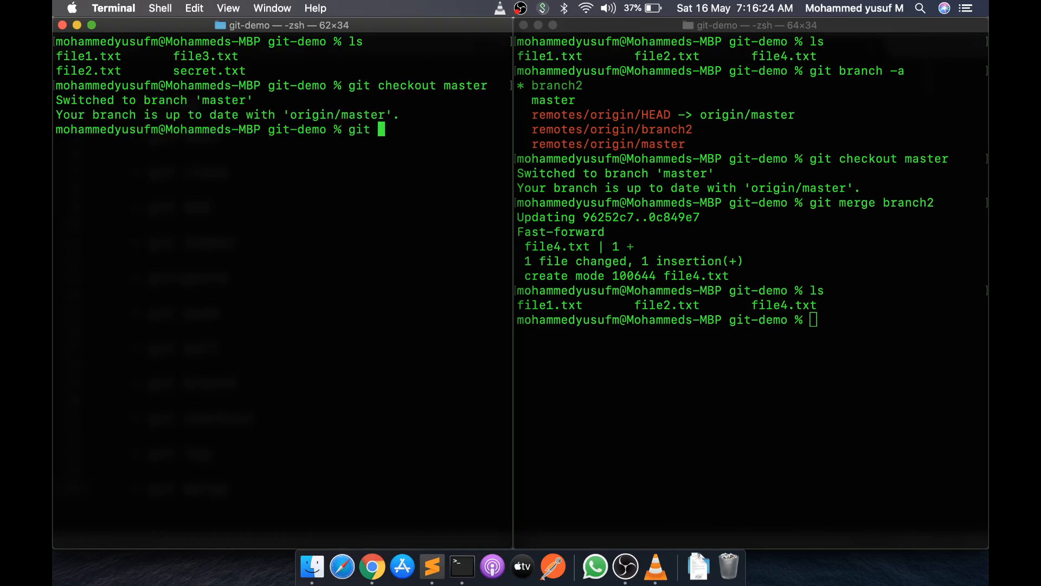
type("merge bran")
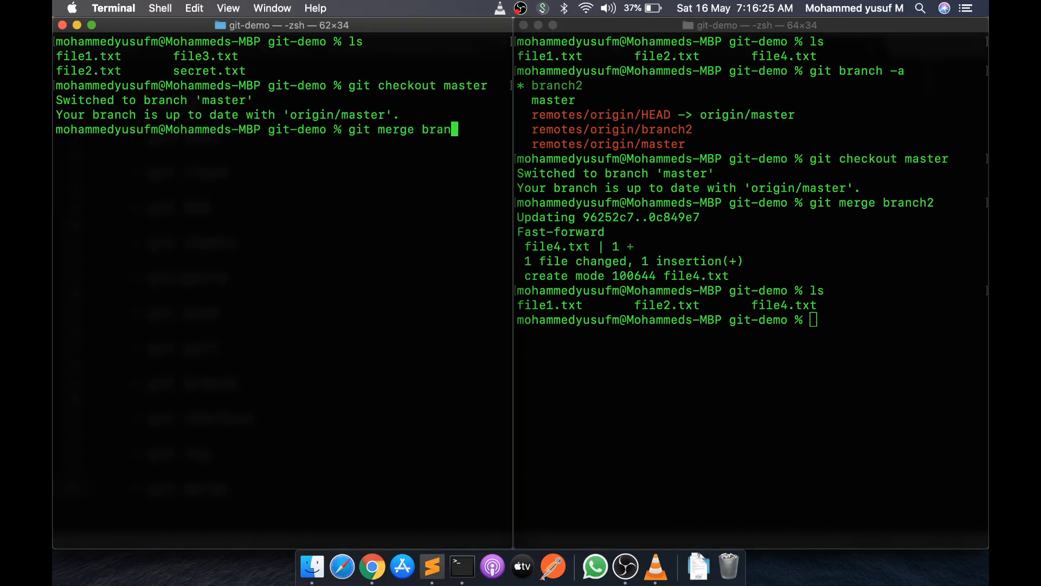
key("Return")
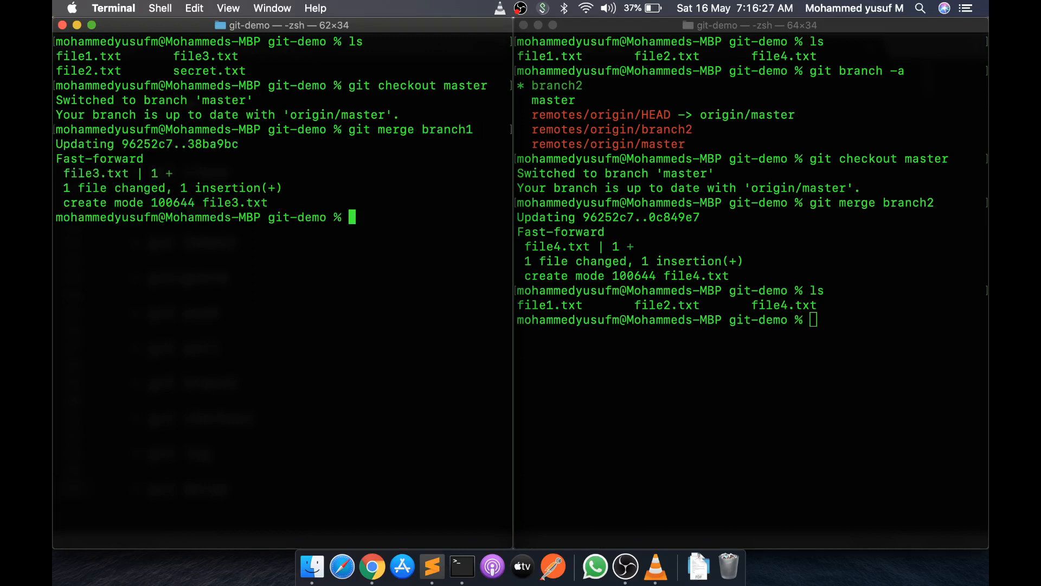
mouse_move(698, 324)
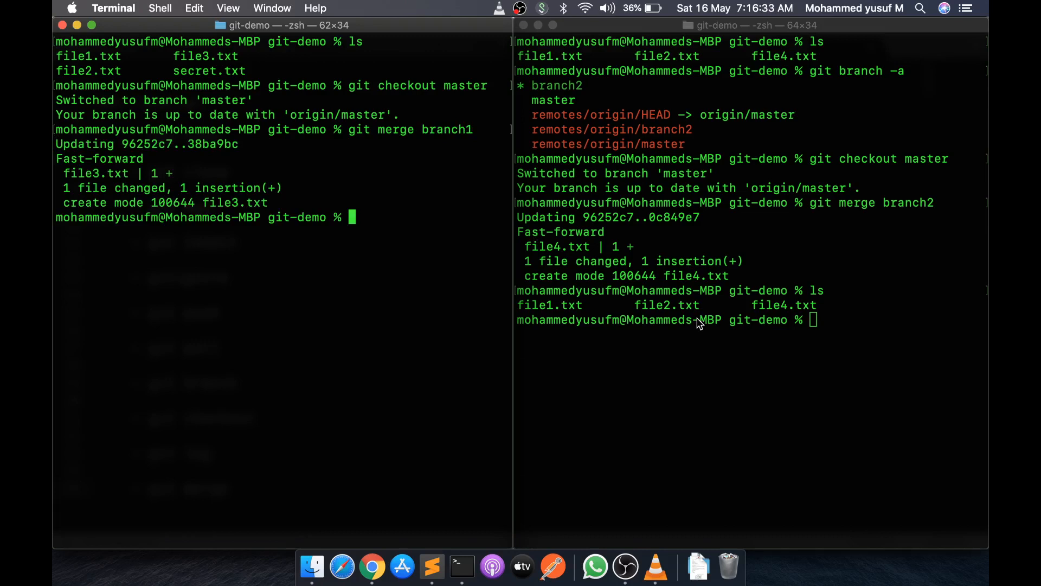
mouse_move(507, 311)
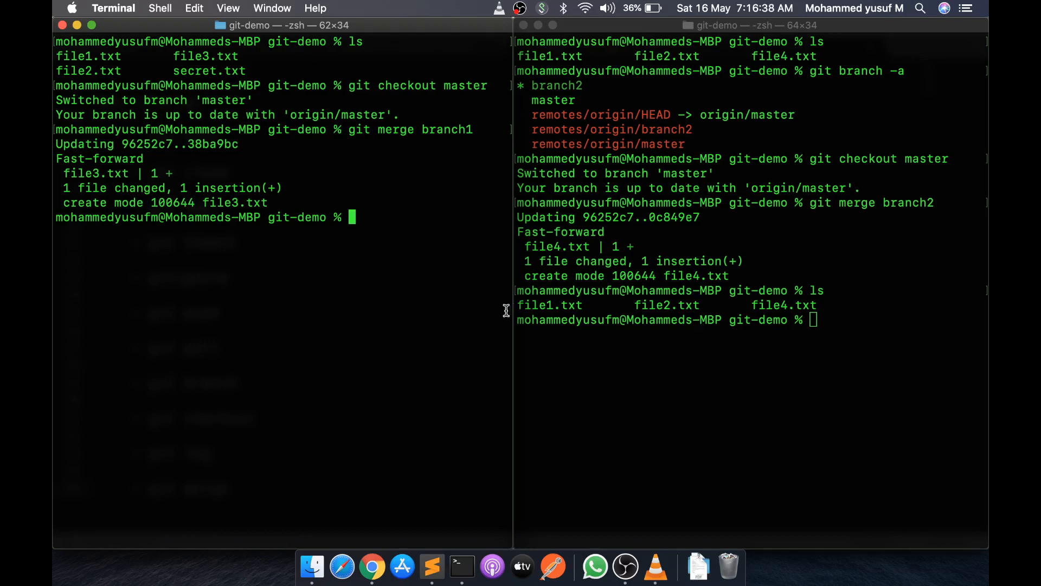
mouse_move(420, 352)
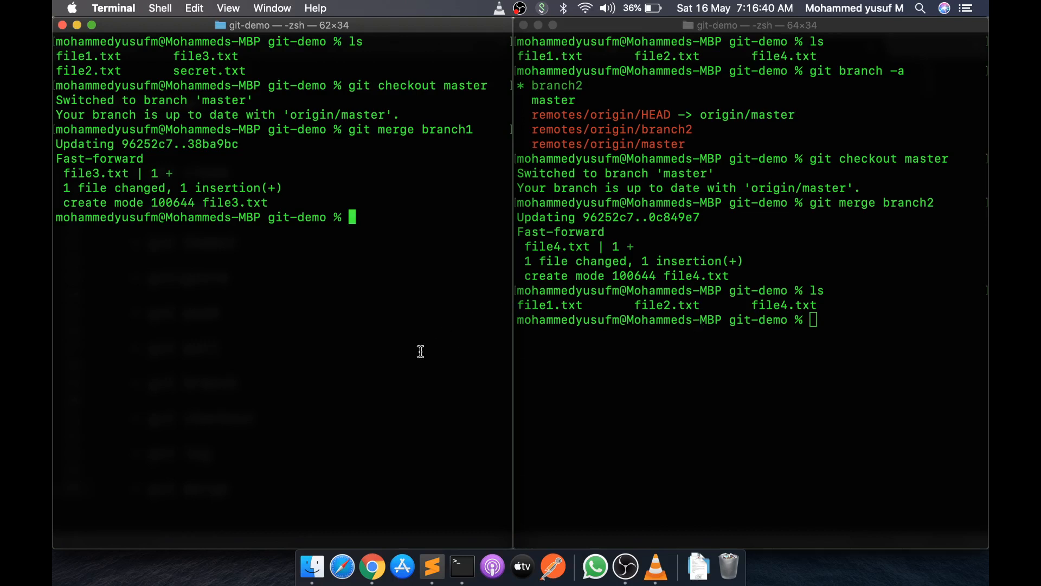
left_click(628, 338)
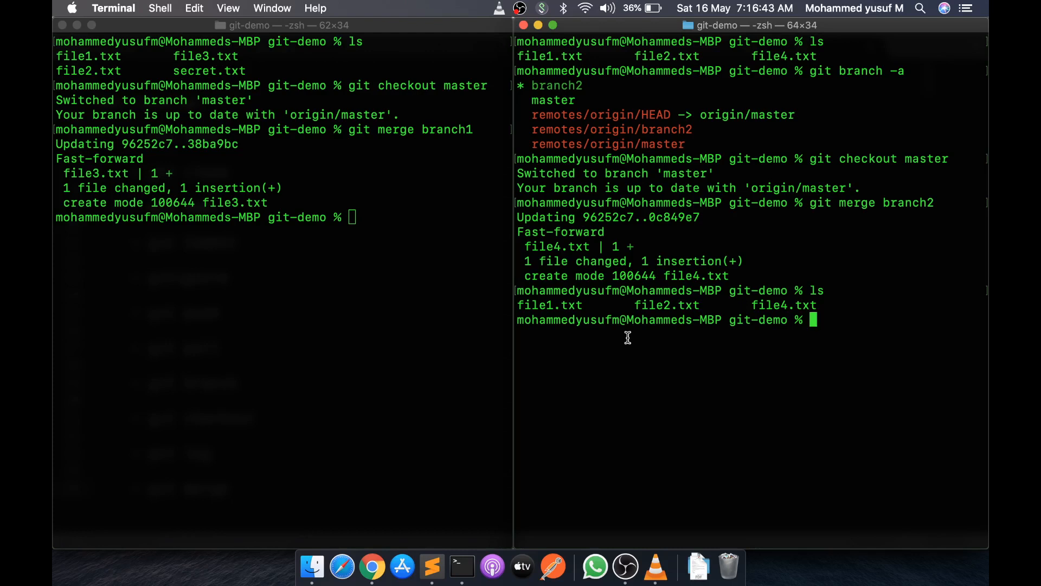
mouse_move(352, 400)
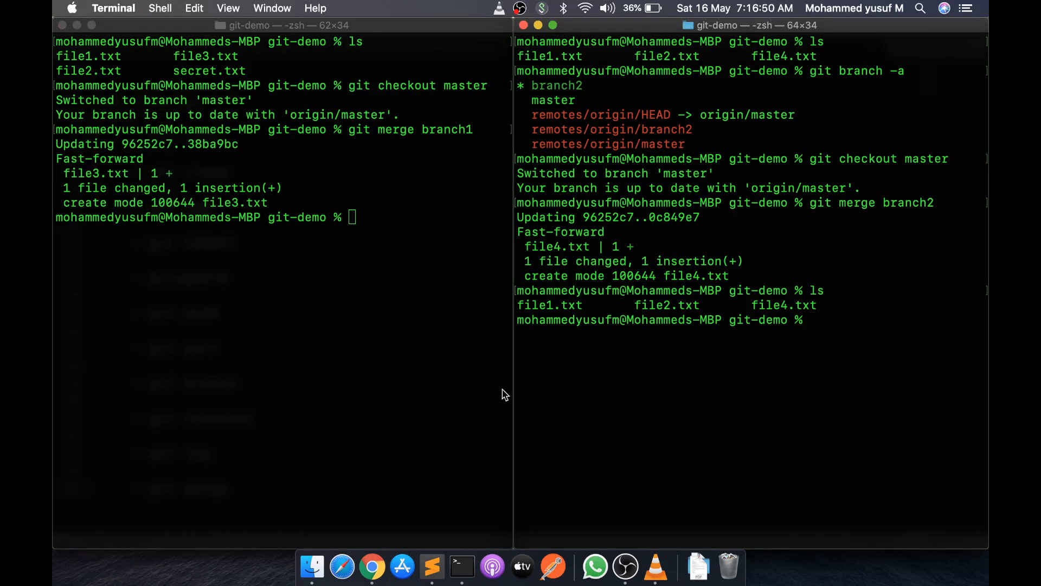
mouse_move(560, 429)
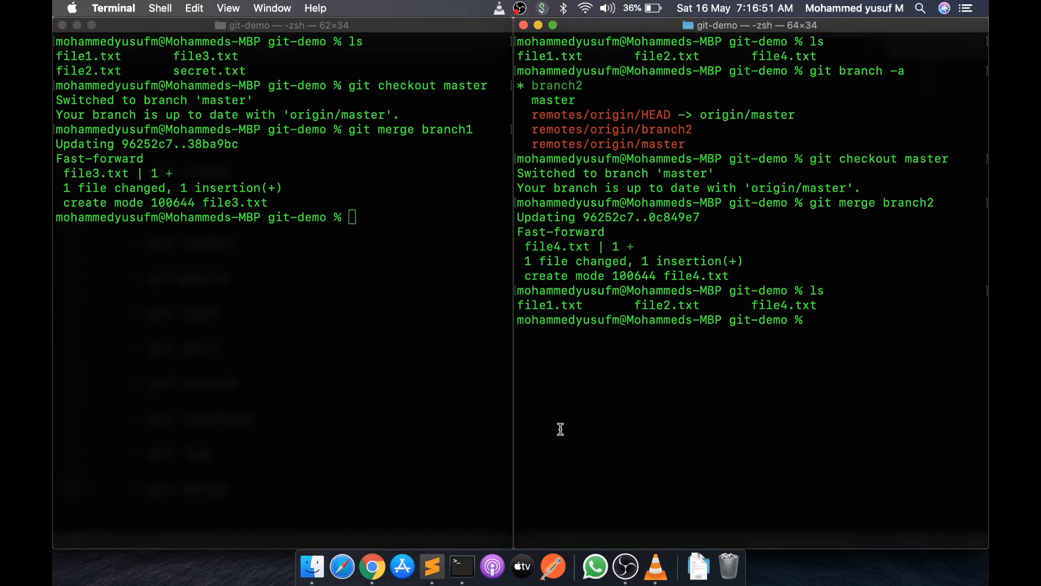
- Run git pull in both clones, each fetching the other branch and reporting already up to date, then list files
type("git pull")
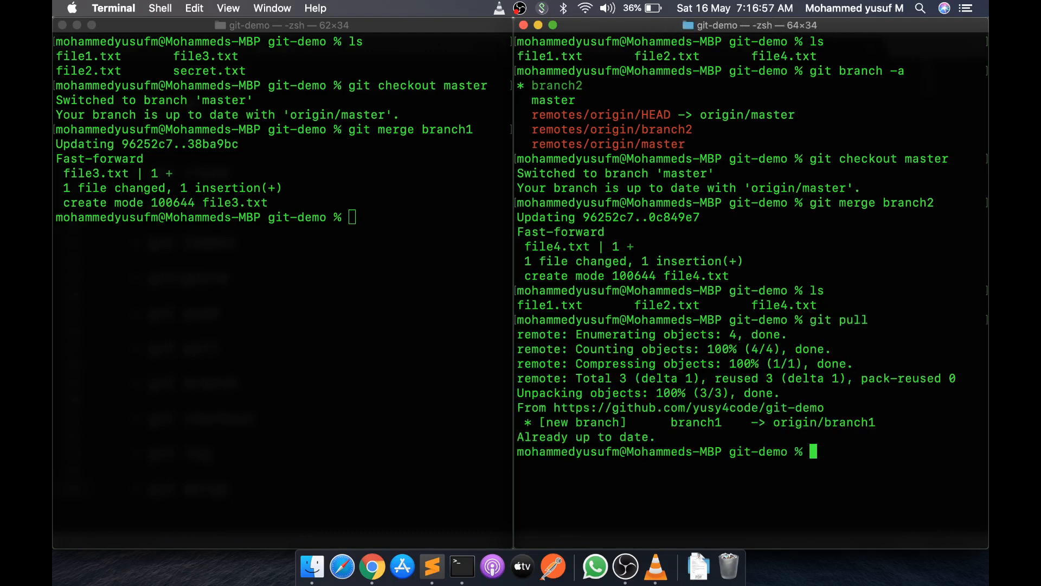
type("git pul")
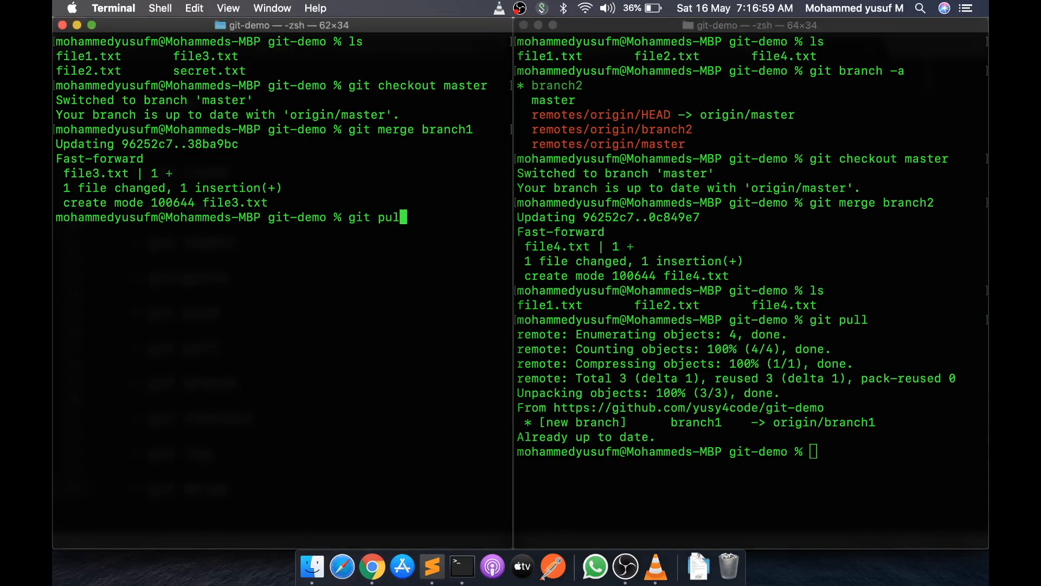
key("Return")
type("l")
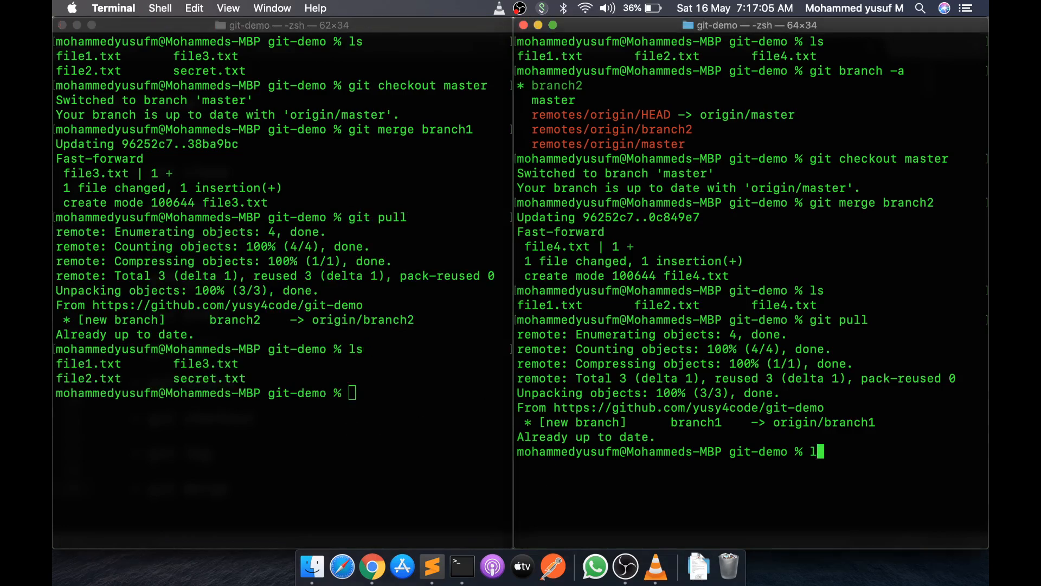
key("Return")
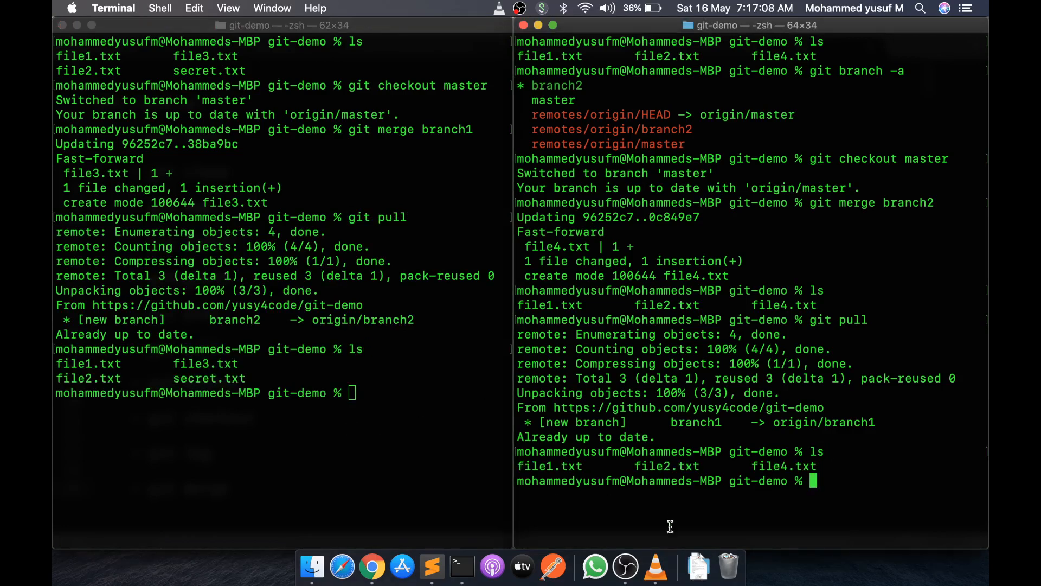
type("gi")
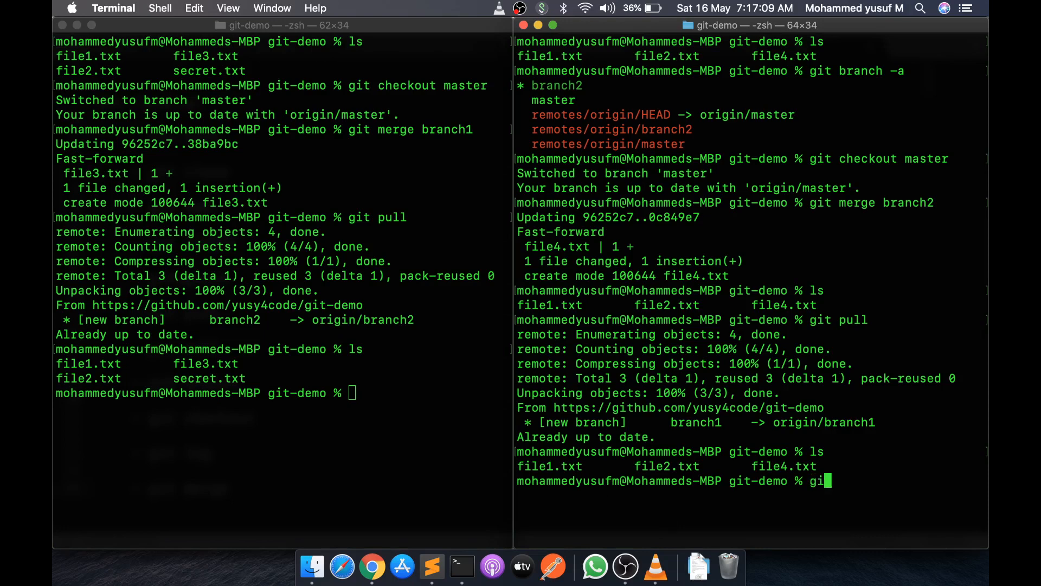
left_click(623, 566)
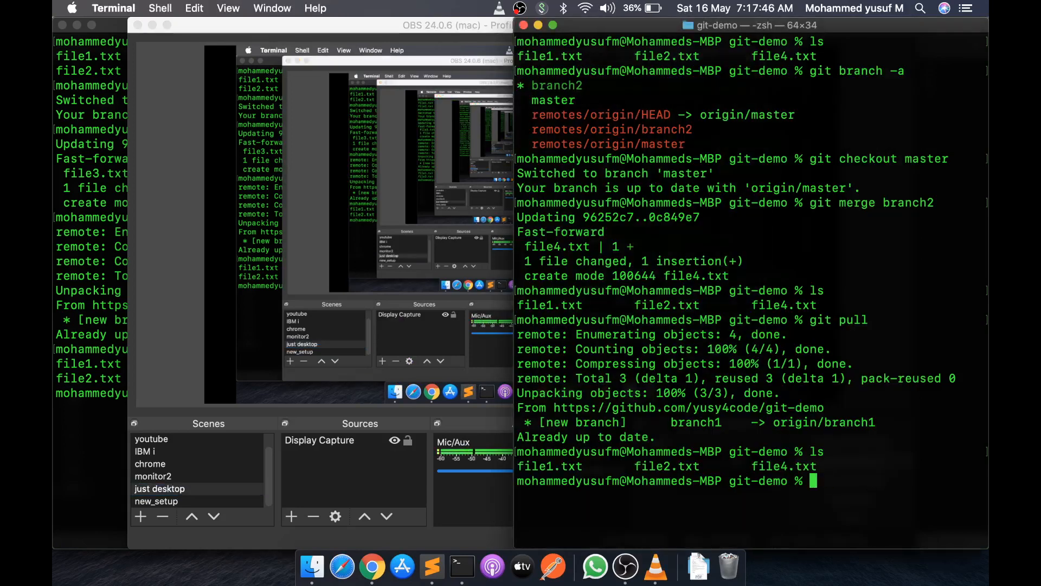
- Check git status and run git push -u origin master from the right clone
type("git status")
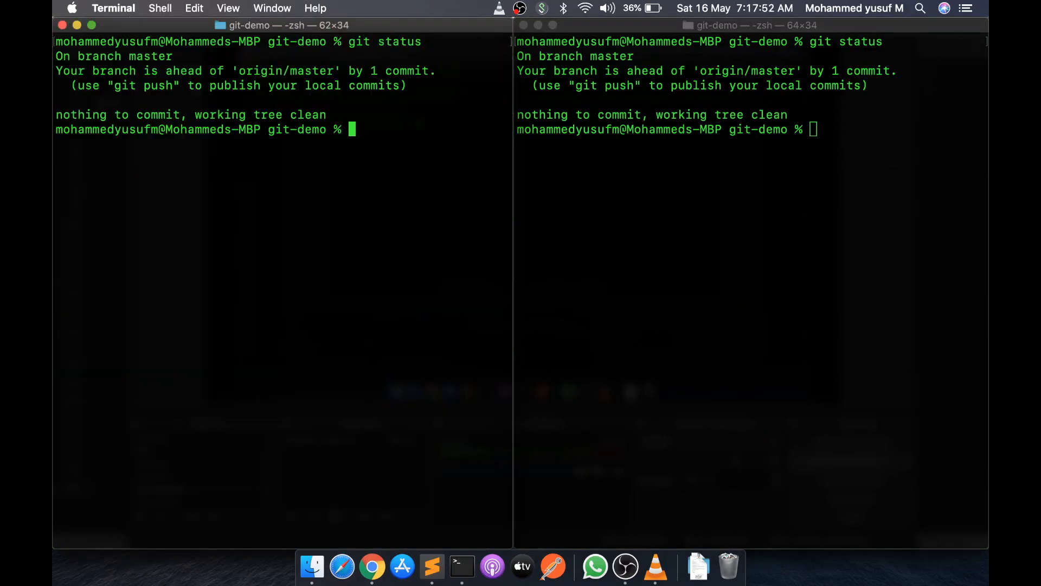
mouse_move(364, 422)
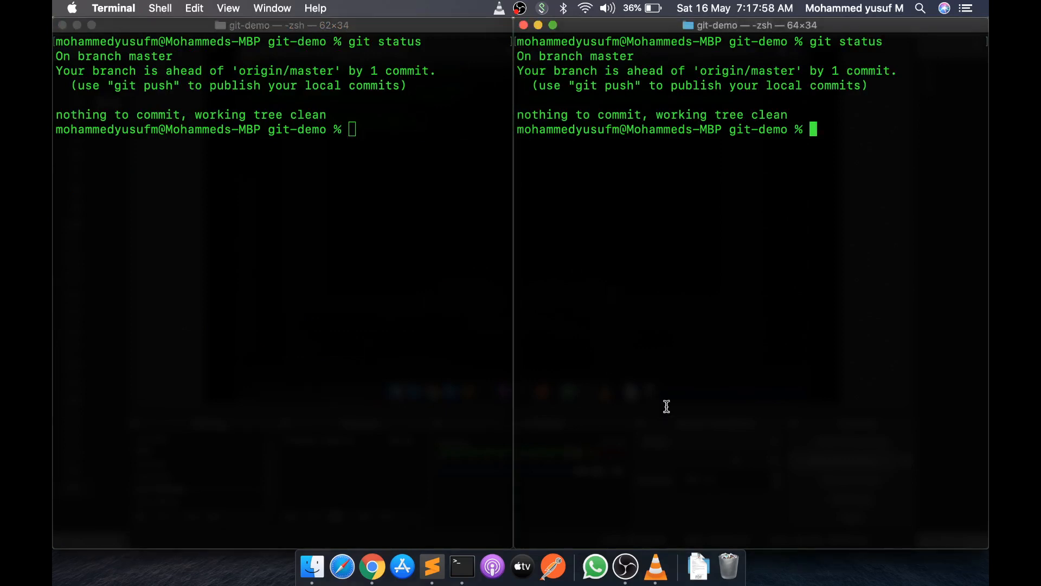
type("git pus")
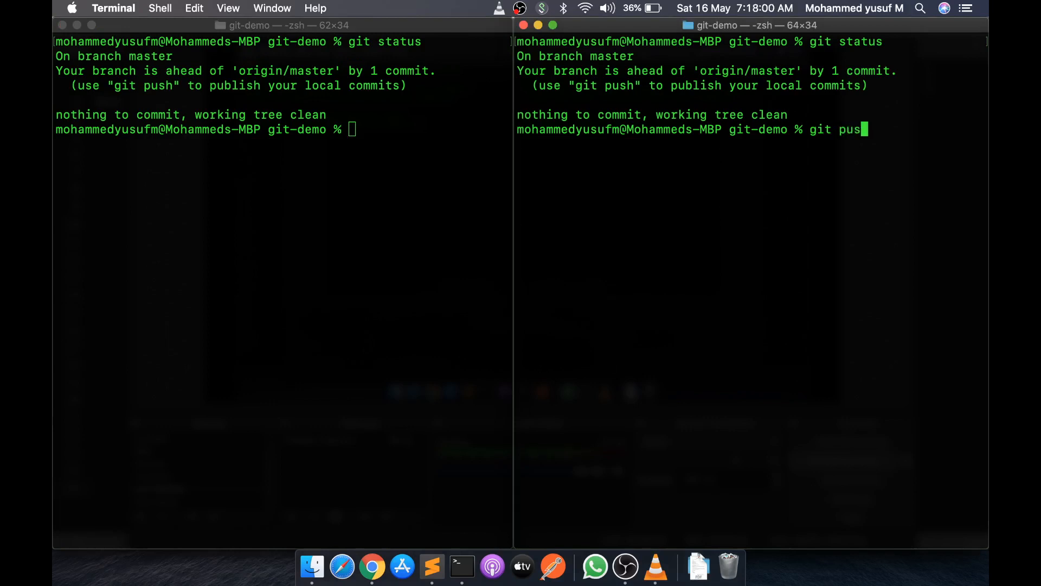
type("h -u origin master")
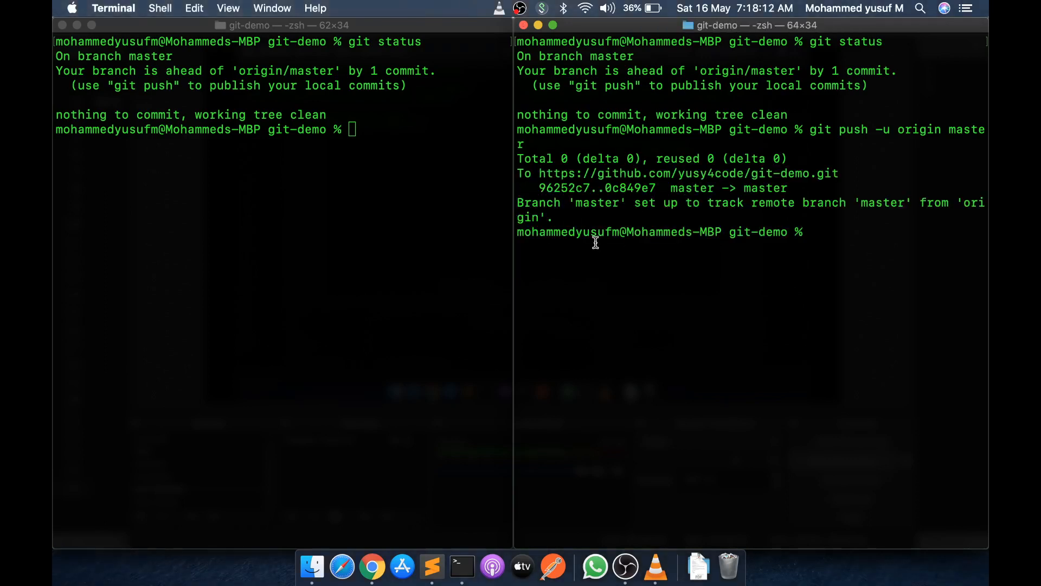
mouse_move(707, 150)
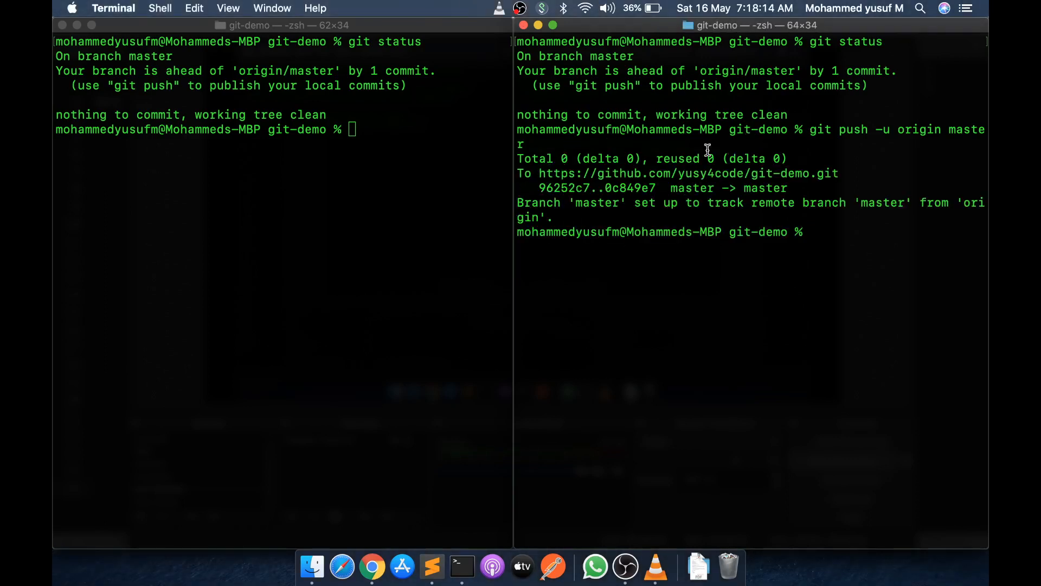
mouse_move(381, 317)
type("git pull")
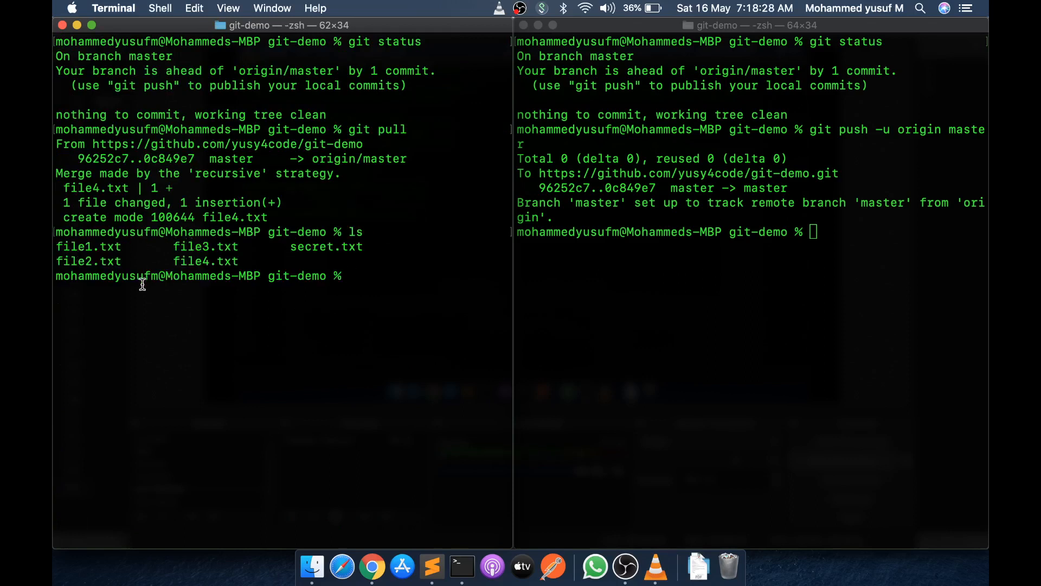
mouse_move(294, 332)
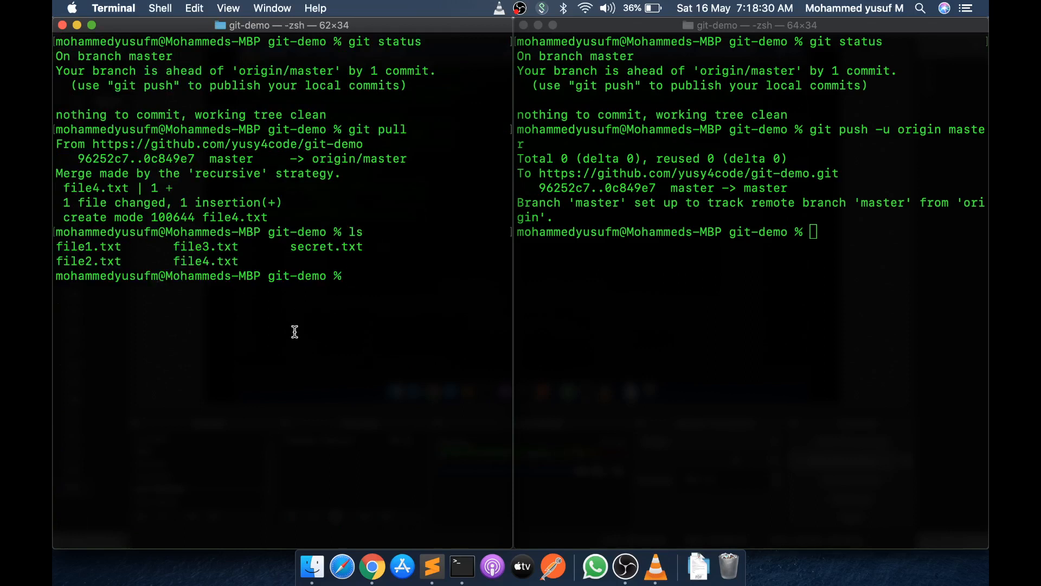
mouse_move(661, 279)
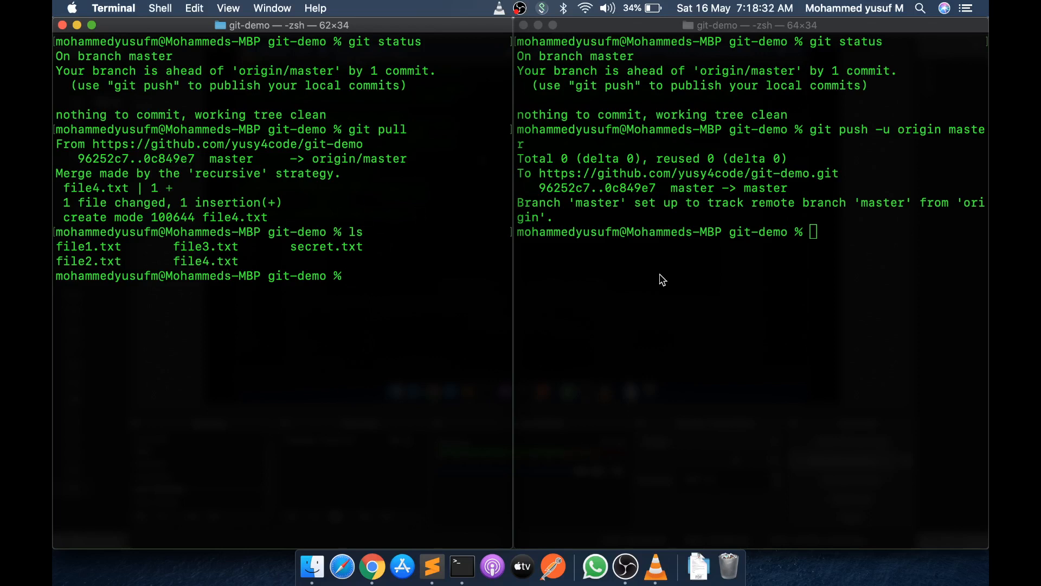
mouse_move(386, 374)
type("ls")
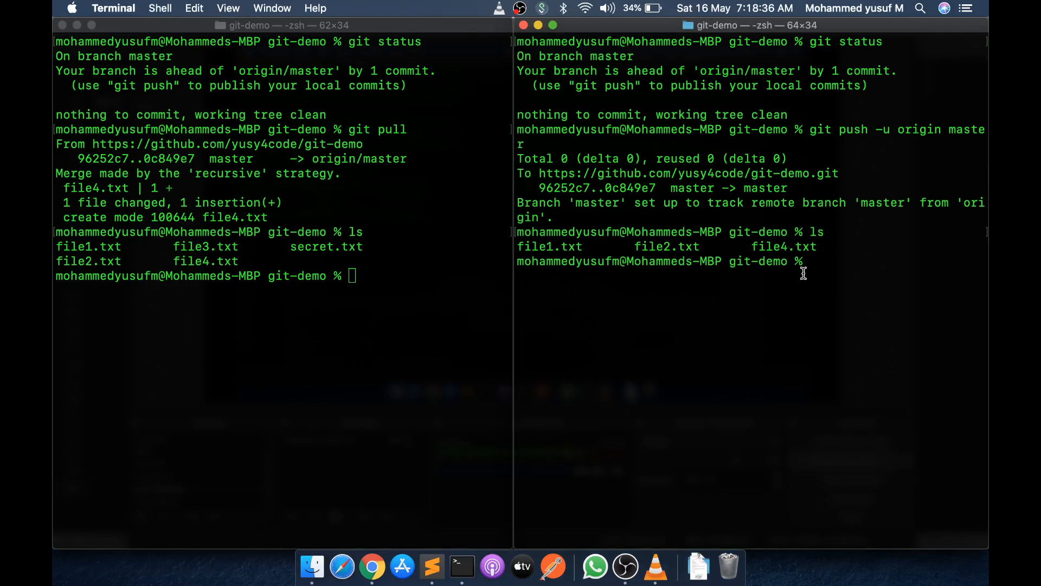
mouse_move(341, 401)
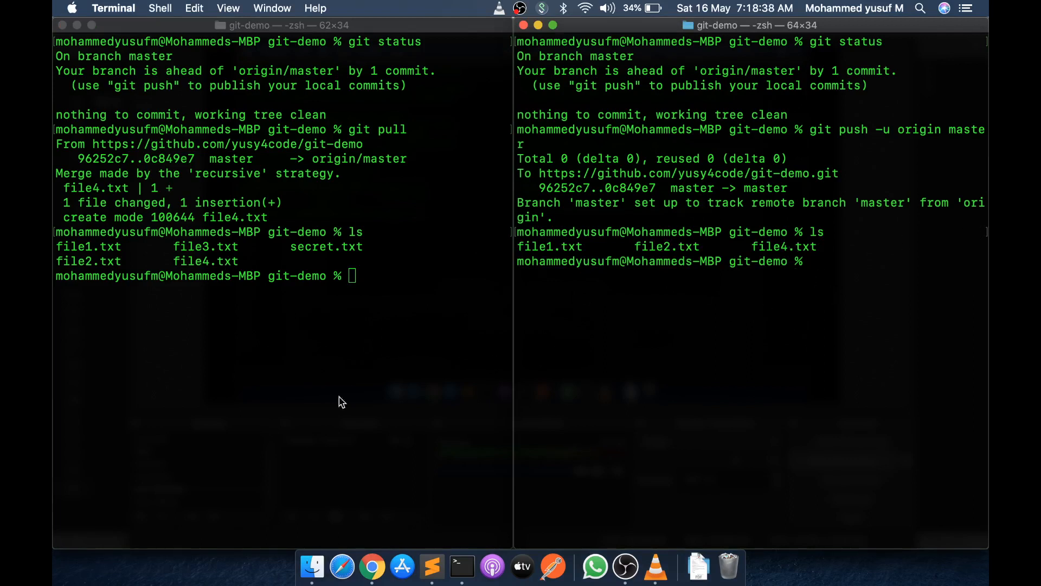
mouse_move(298, 410)
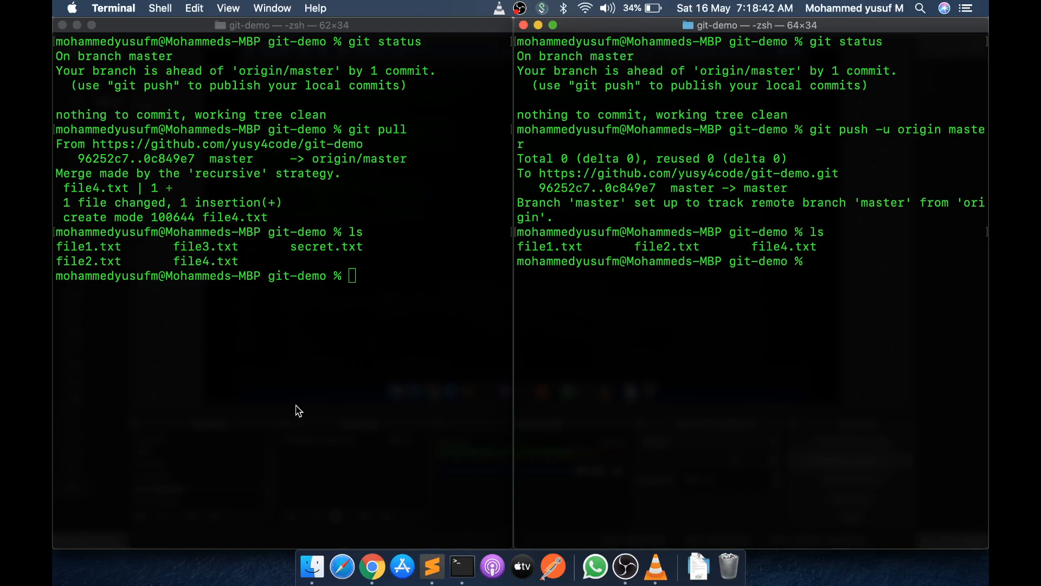
- Focus the left clone's pane after its pull brought in file4.txt
left_click(295, 409)
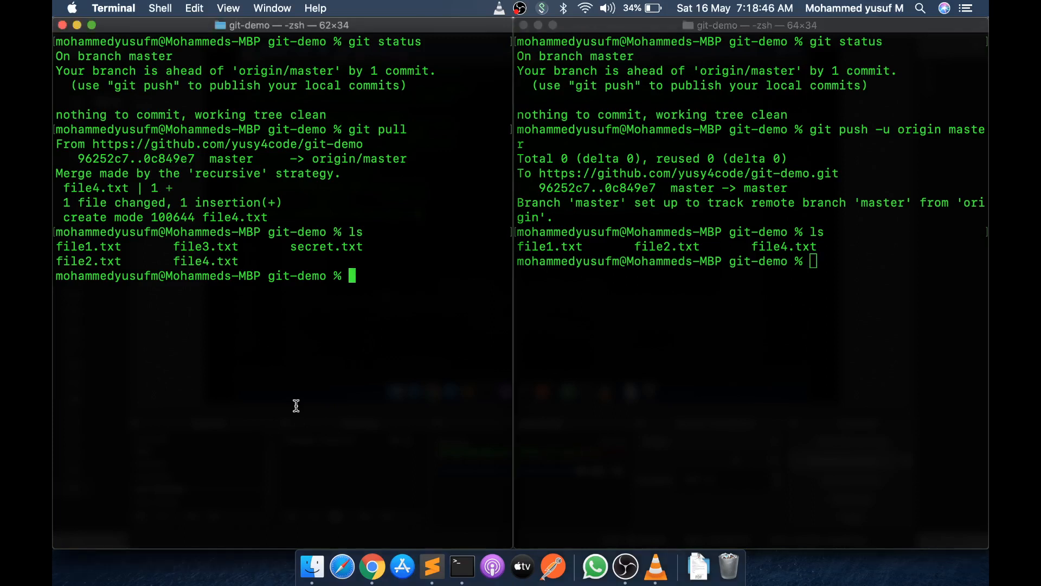
- Check status and push the left clone's two commits with git push -u origin master
type("git status")
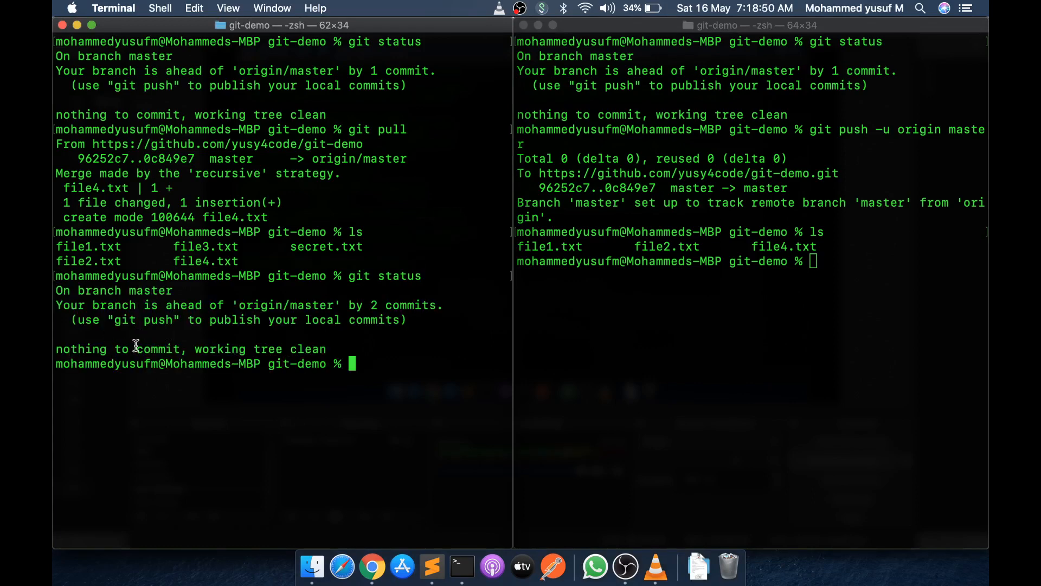
mouse_move(230, 400)
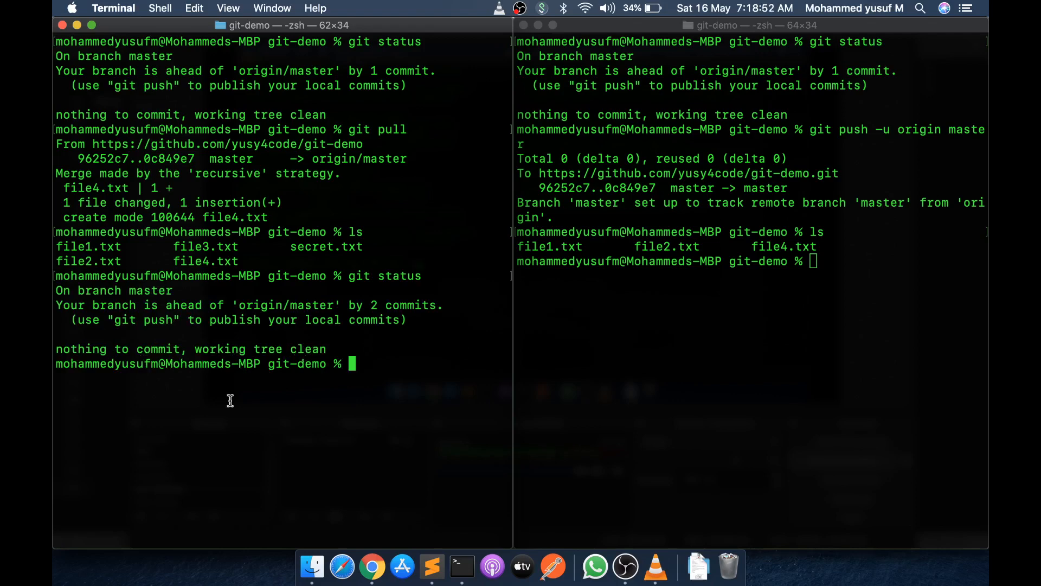
type("git p")
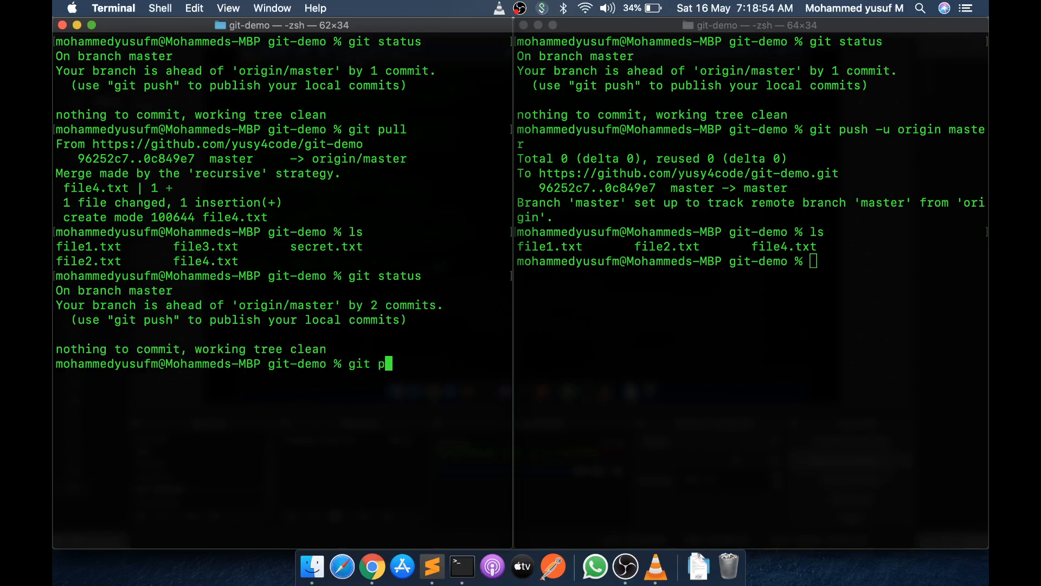
type("ush -u origin master")
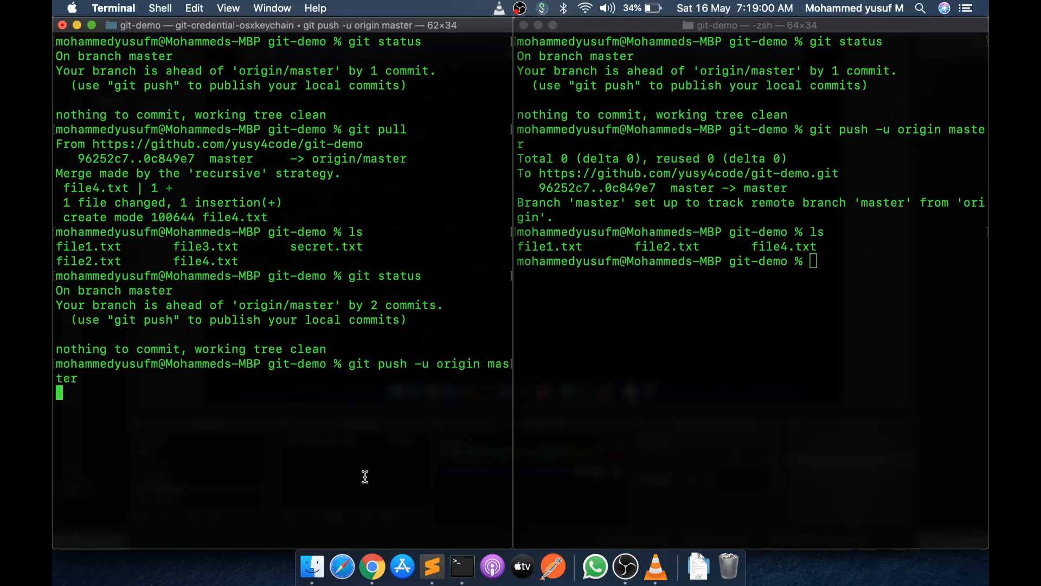
key("Return")
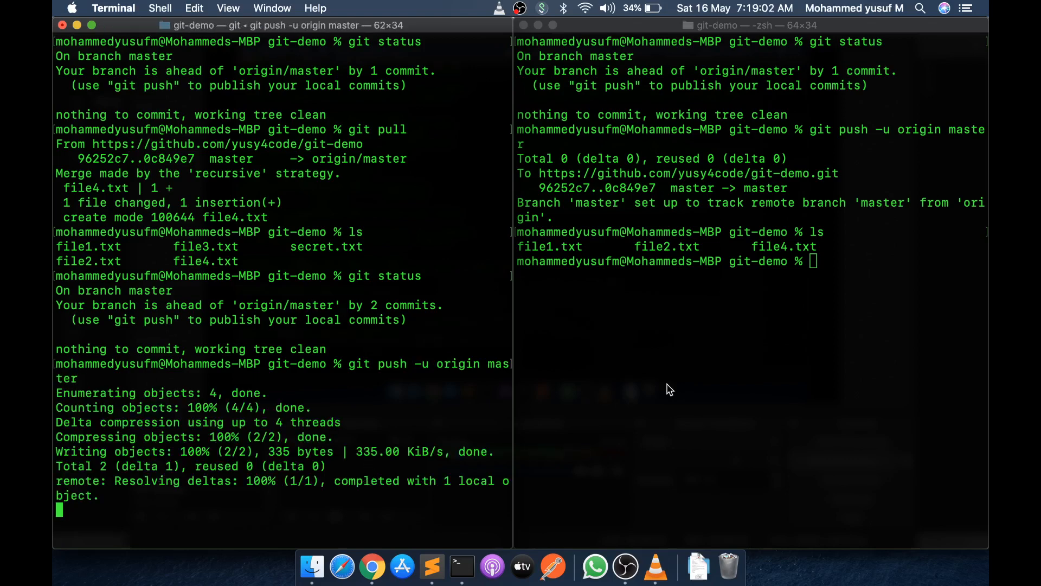
- Pull in the right clone, fast-forwarding file3.txt so both clones match
type("git pull")
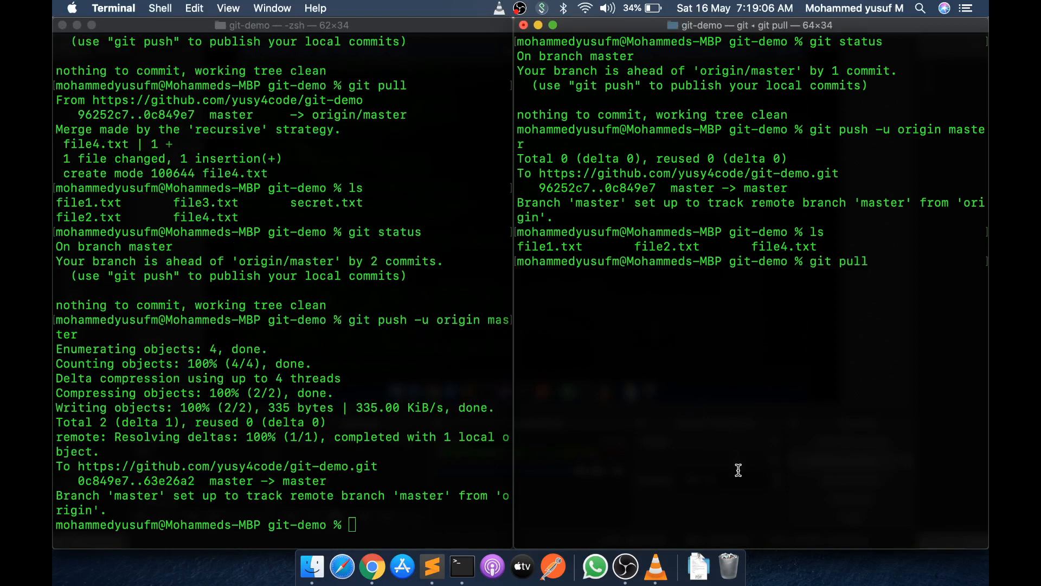
key("Return")
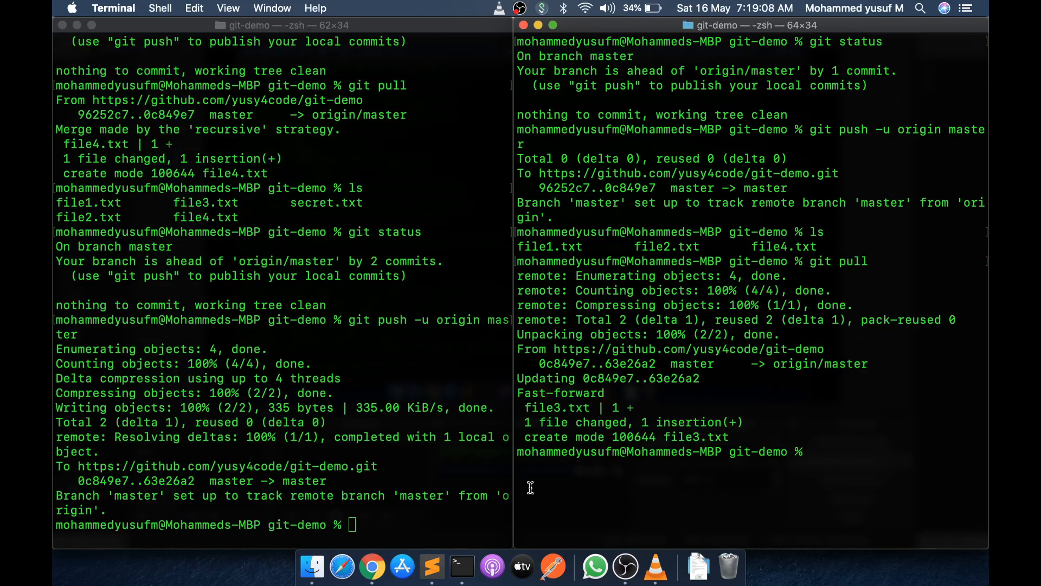
left_click(427, 566)
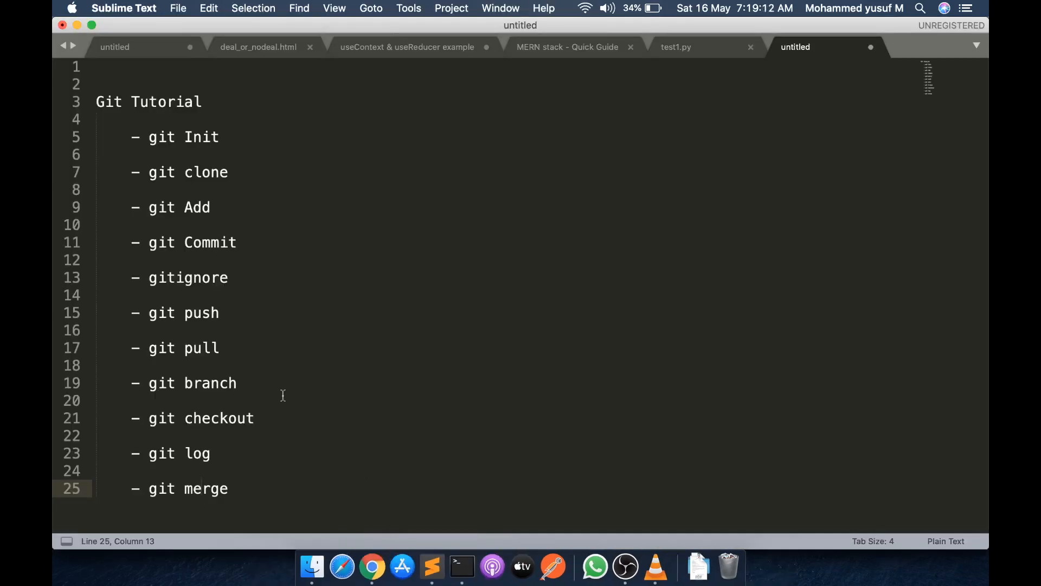
mouse_move(280, 480)
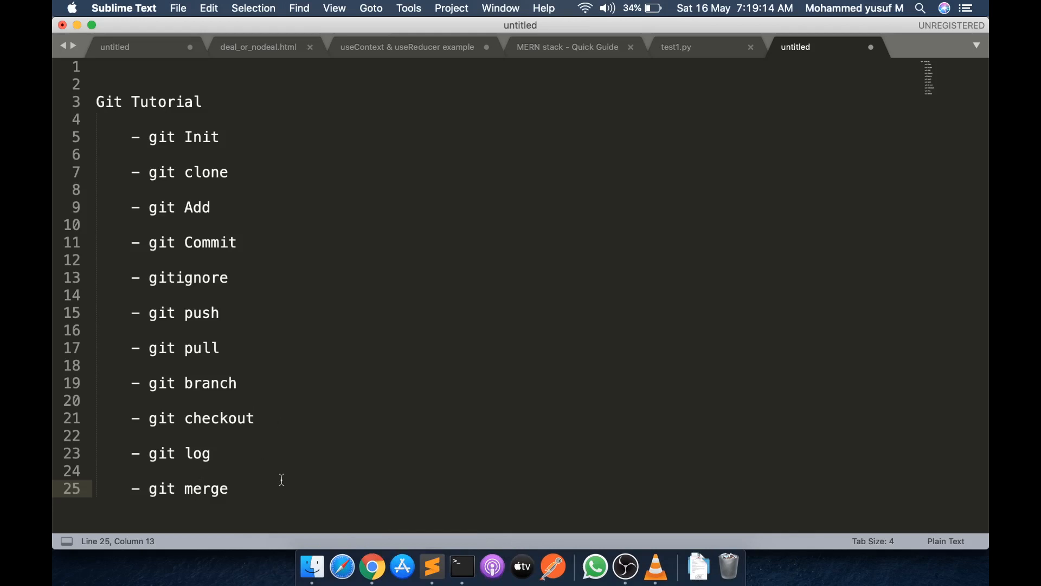
mouse_move(610, 364)
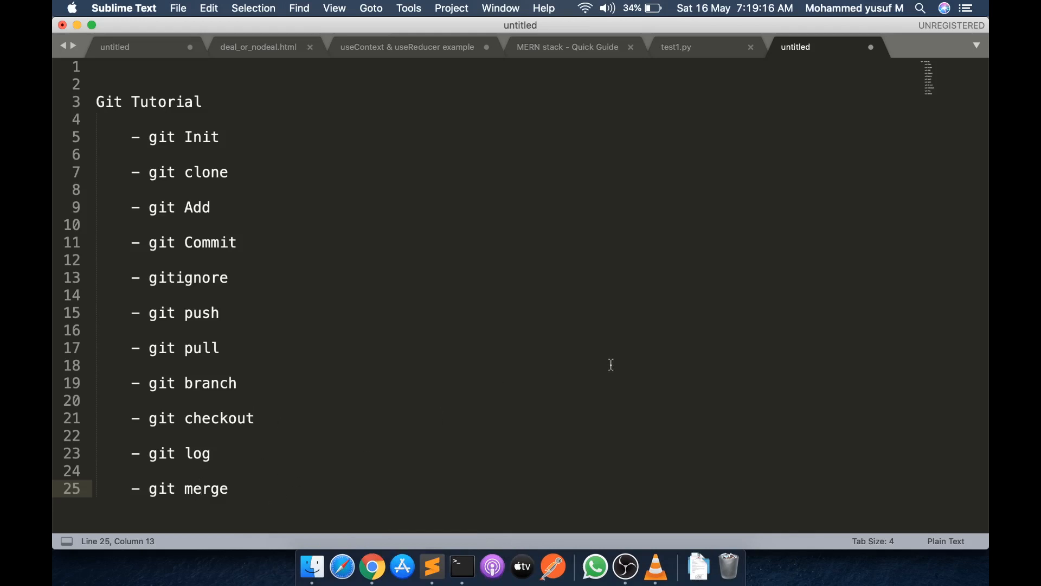
mouse_move(455, 557)
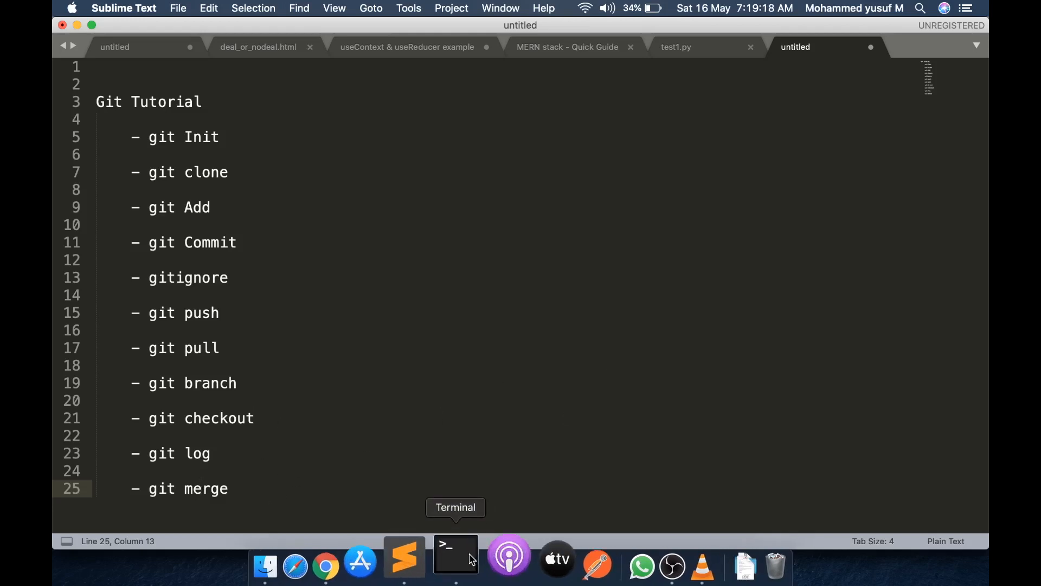
- Bring the Terminal panes back to the front showing both masters in sync
left_click(456, 554)
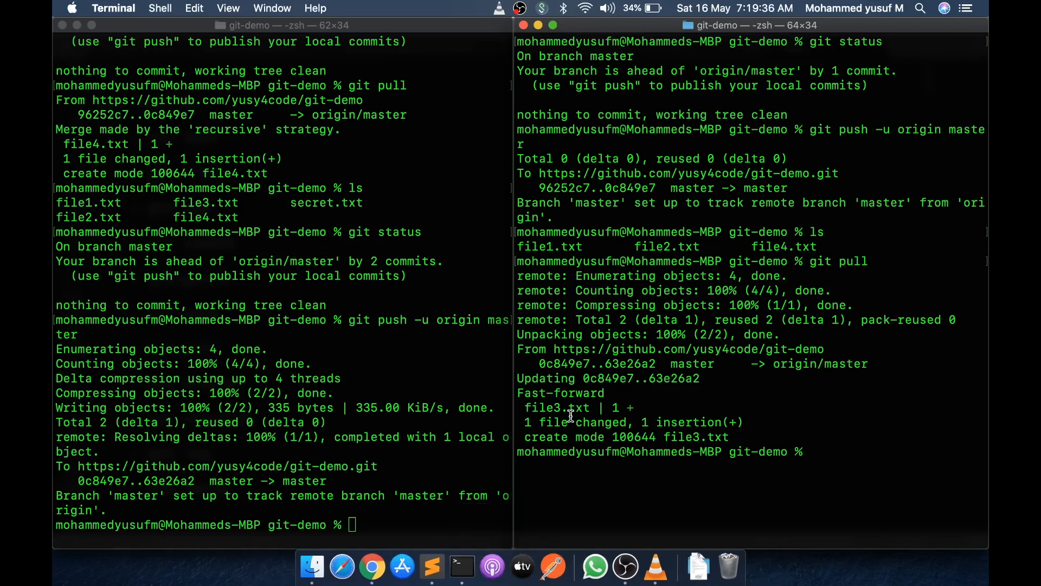
mouse_move(667, 409)
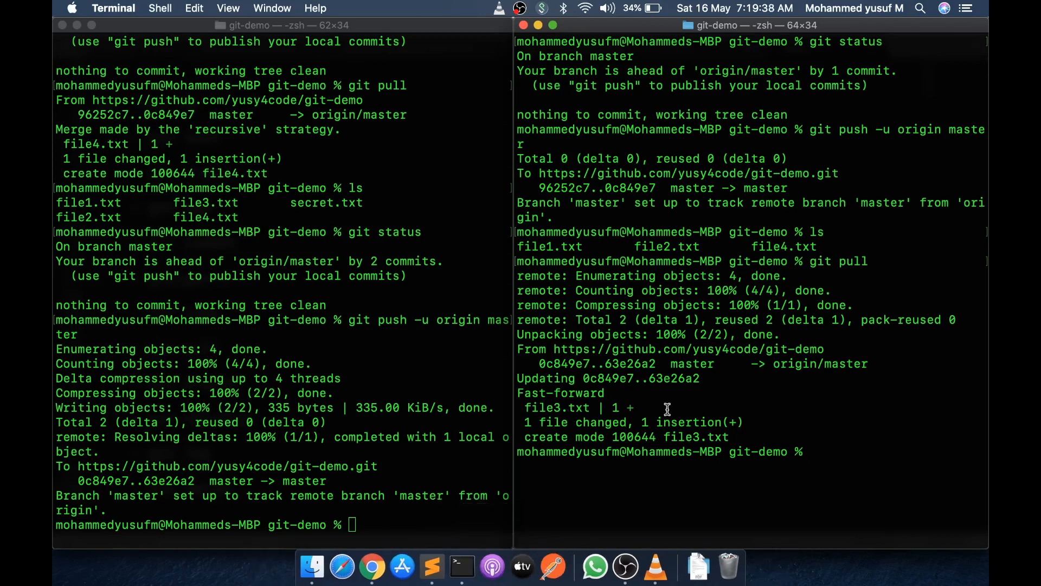
left_click(603, 564)
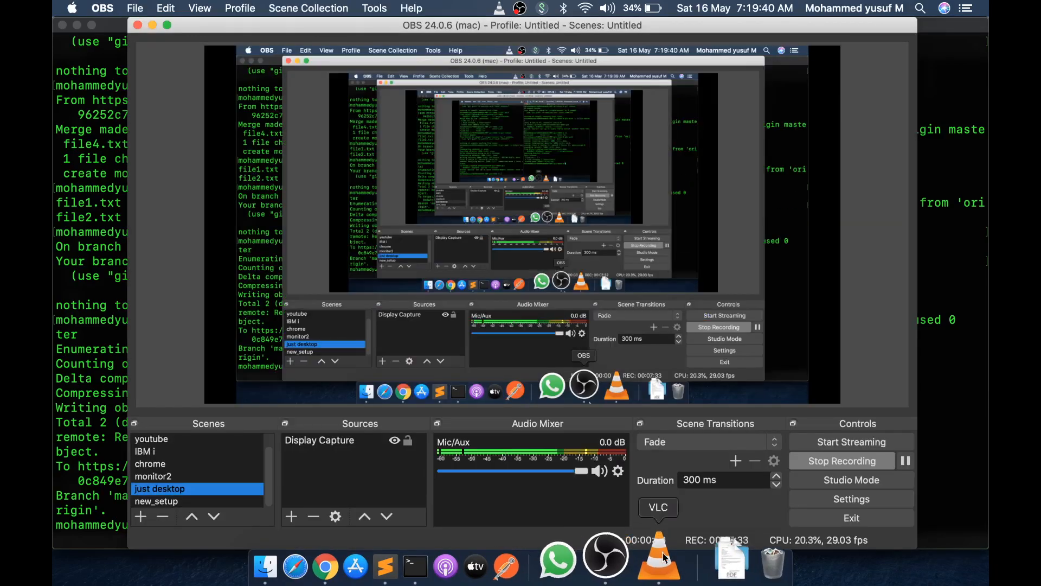